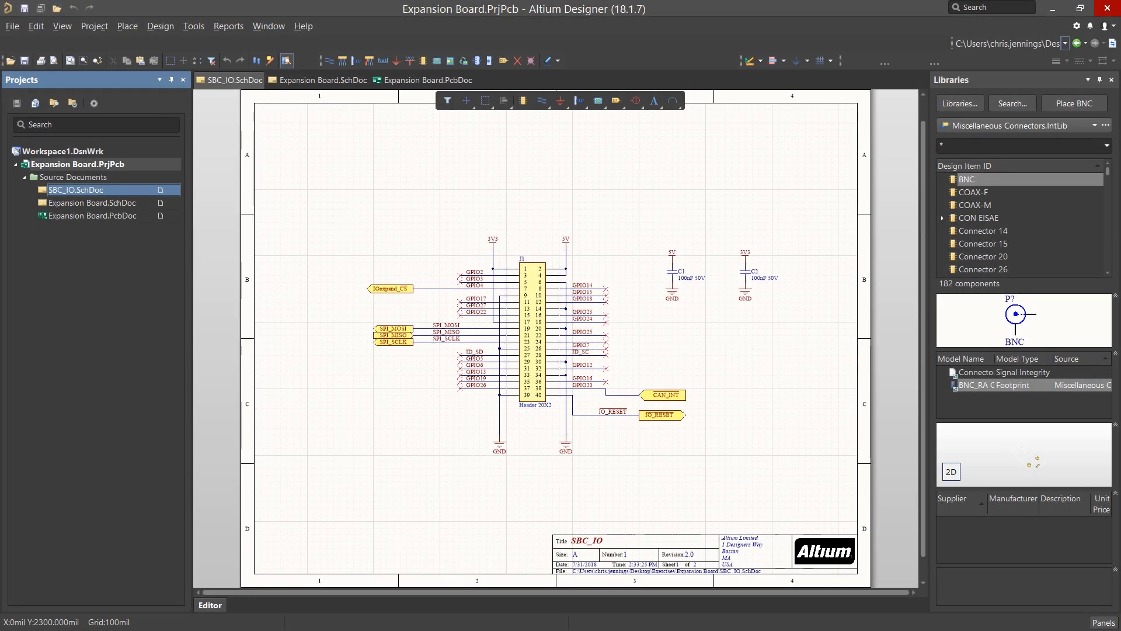
mouse_move(190, 607)
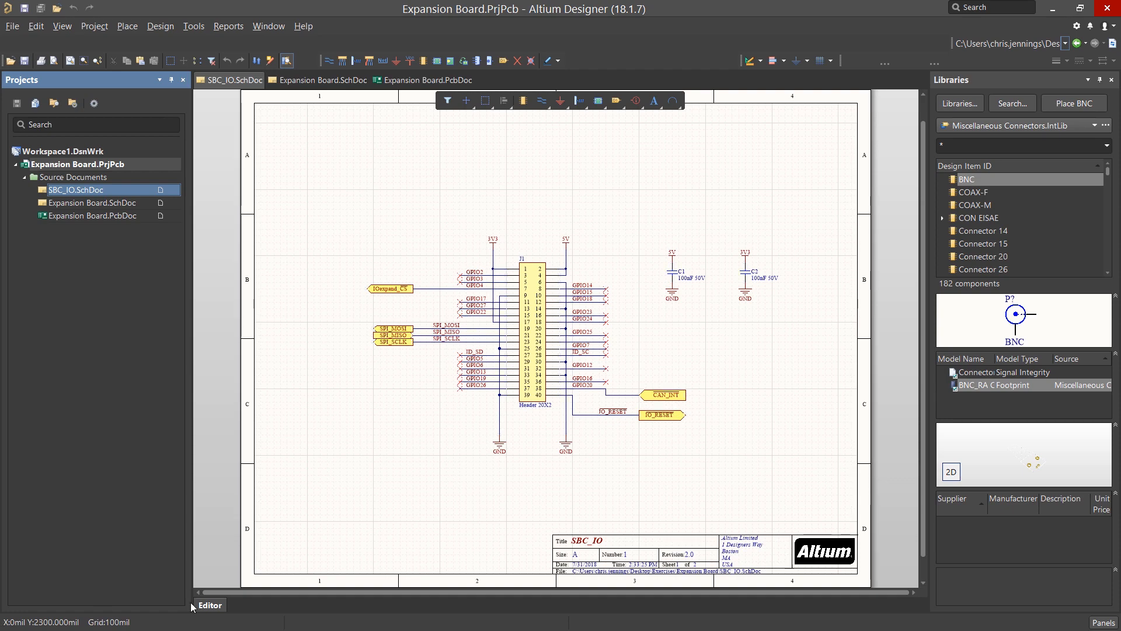
mouse_move(243, 600)
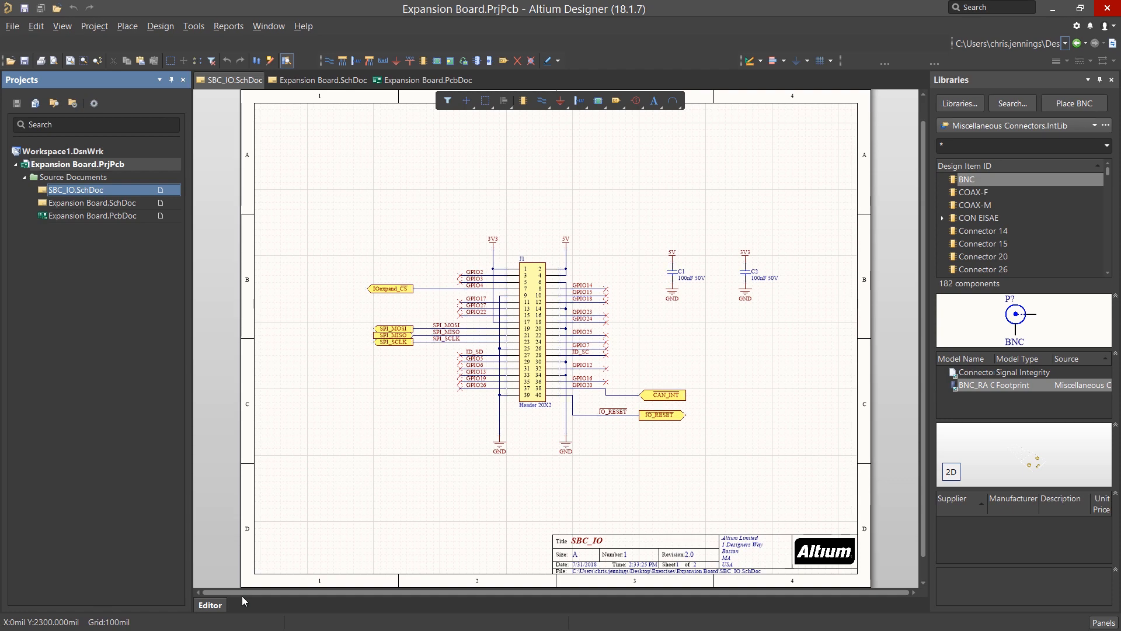
mouse_move(535, 395)
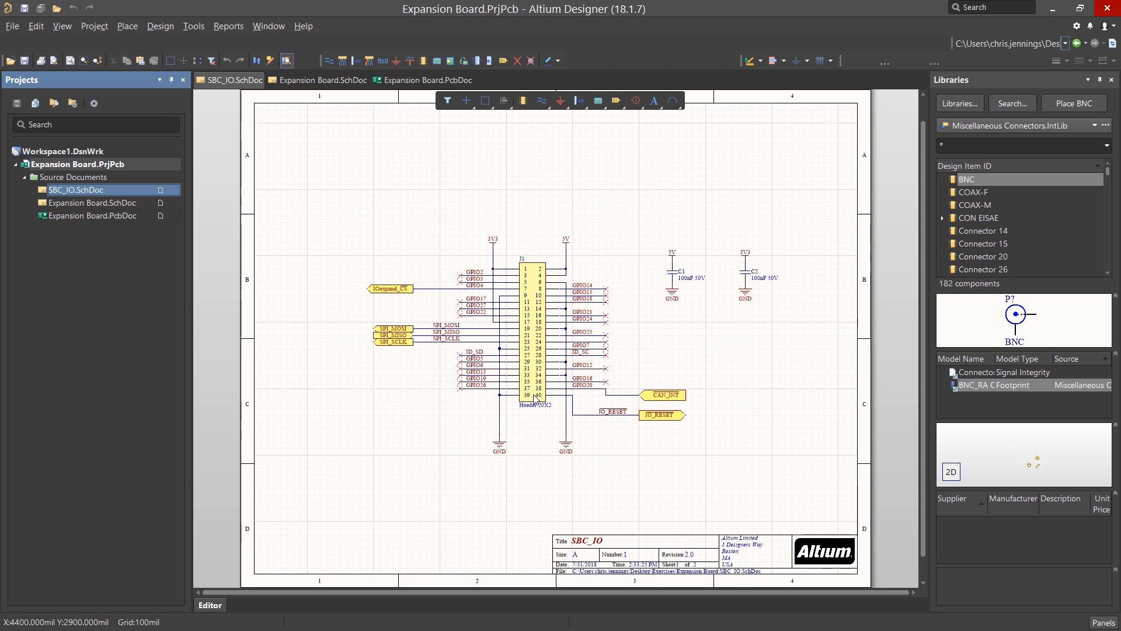
mouse_move(281, 350)
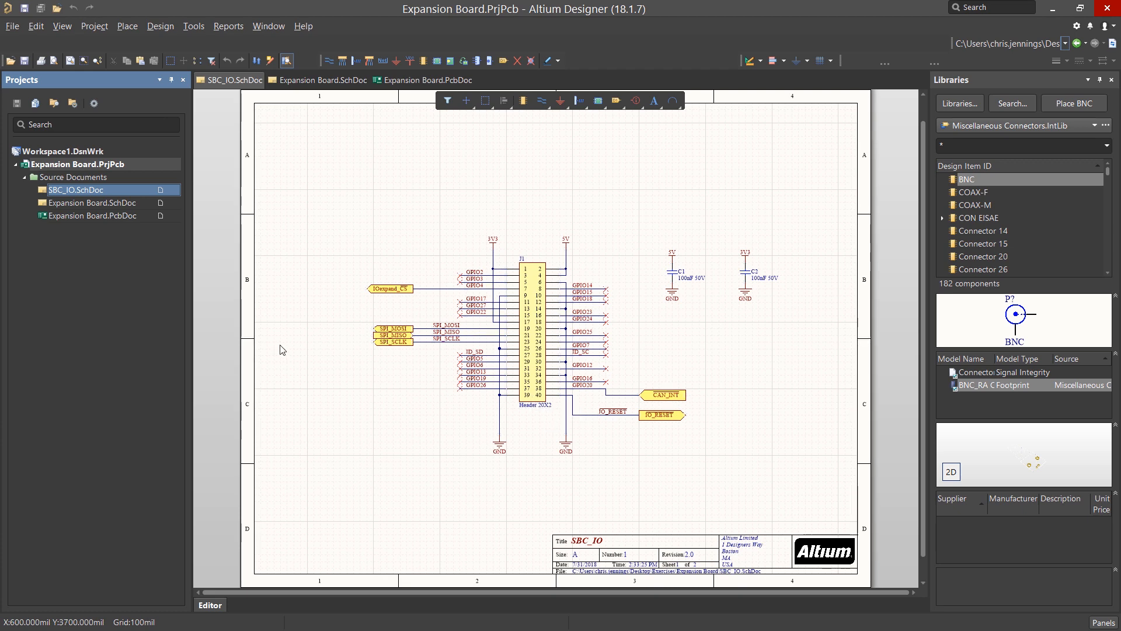
Open Expansion Board.SchDoc to show the CAN Bus Interface sheet
click(322, 79)
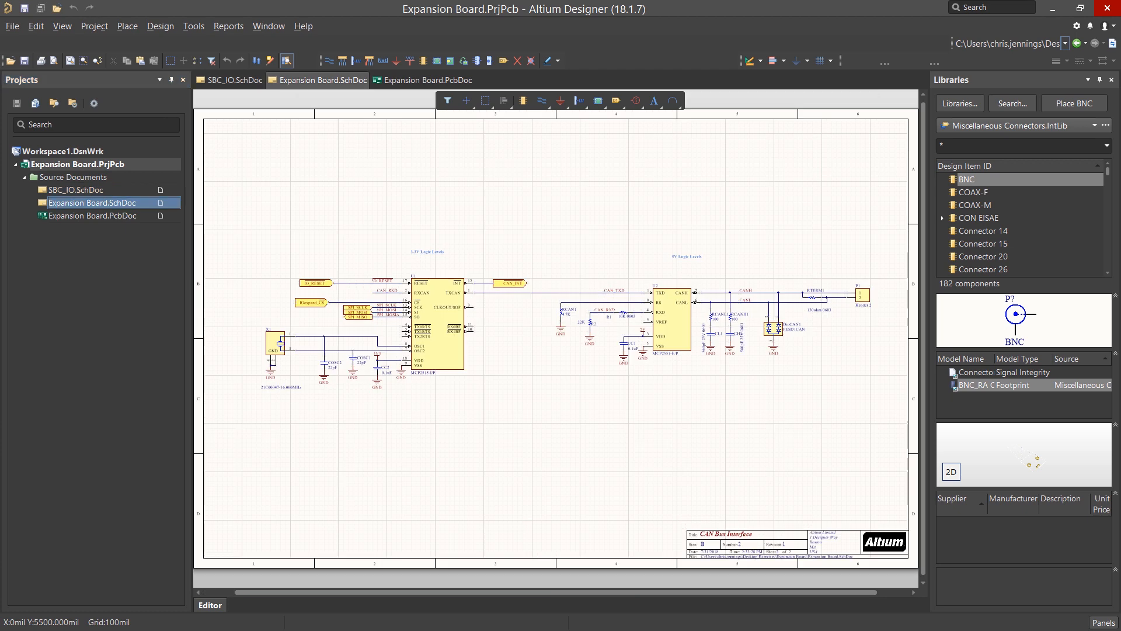
mouse_move(160, 228)
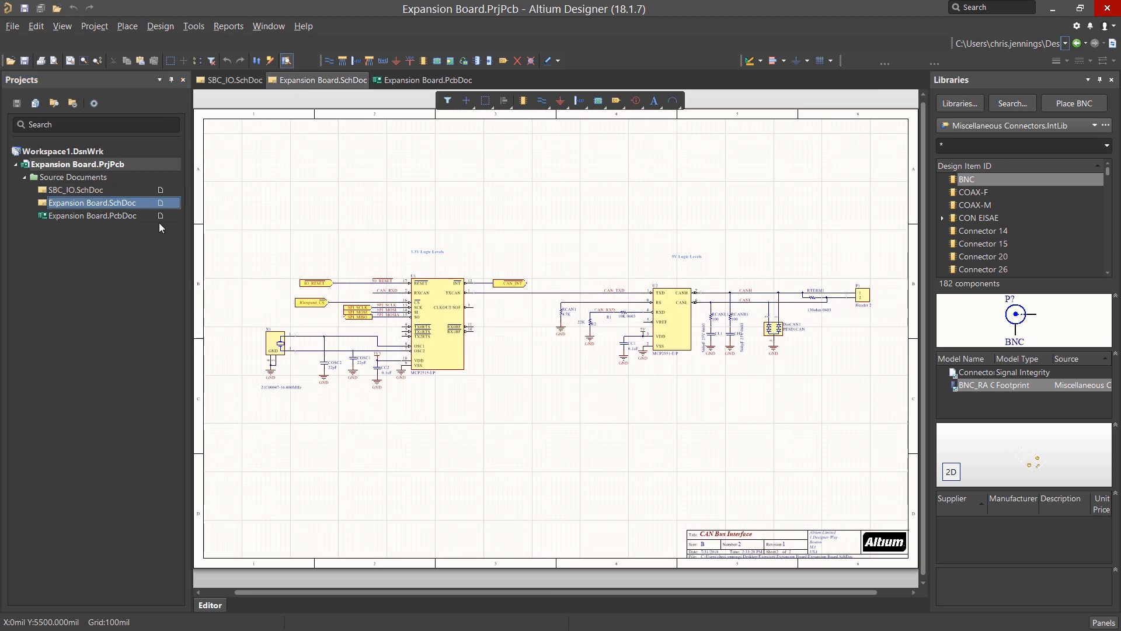
mouse_move(583, 408)
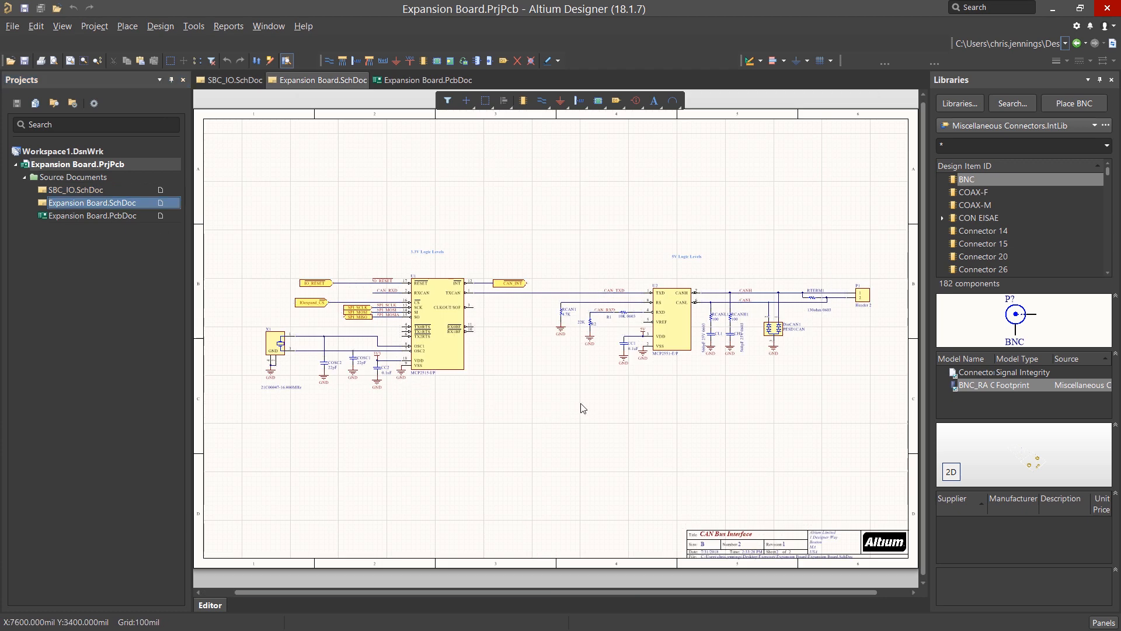
mouse_move(635, 317)
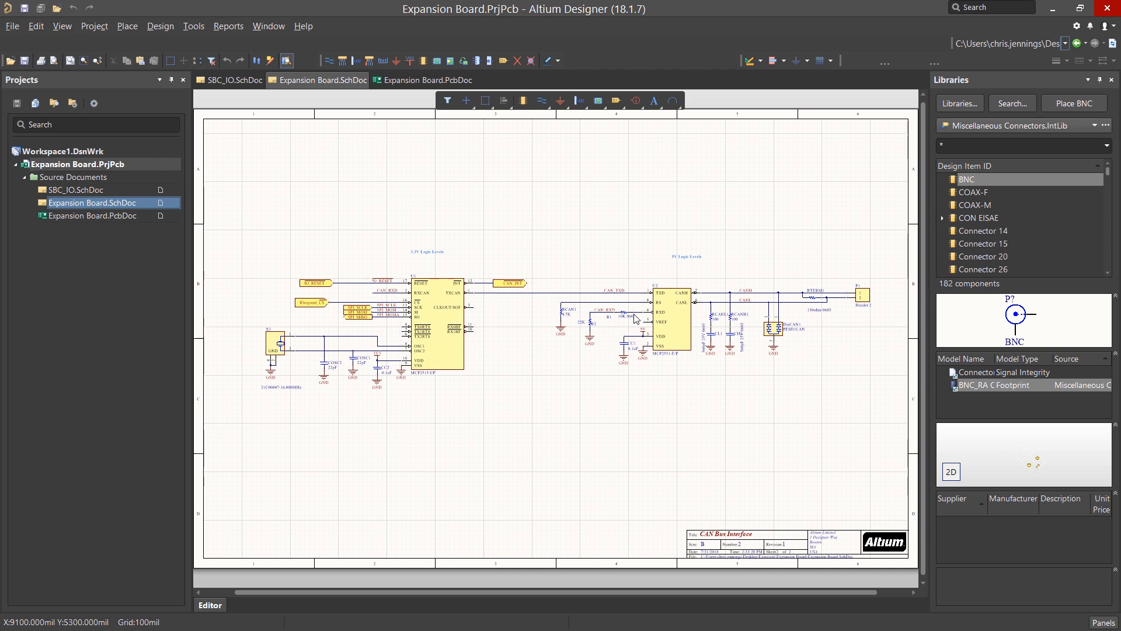
mouse_move(77, 169)
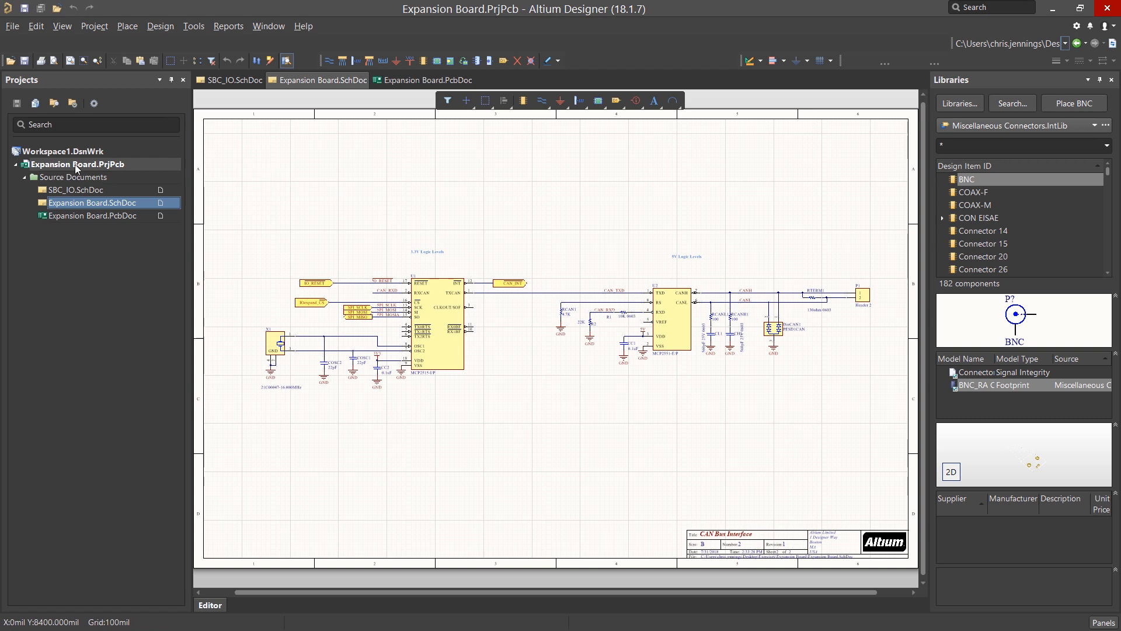
Compile Expansion Board.PrjPcb and sort the Messages by Class so errors list first
right_click(77, 164)
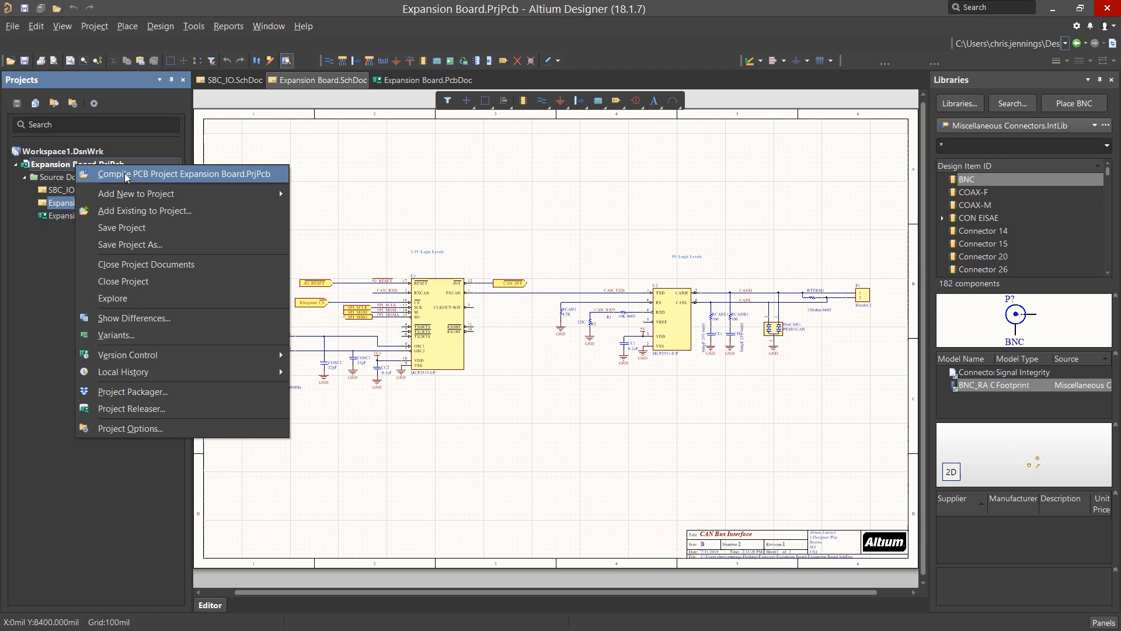
click(189, 174)
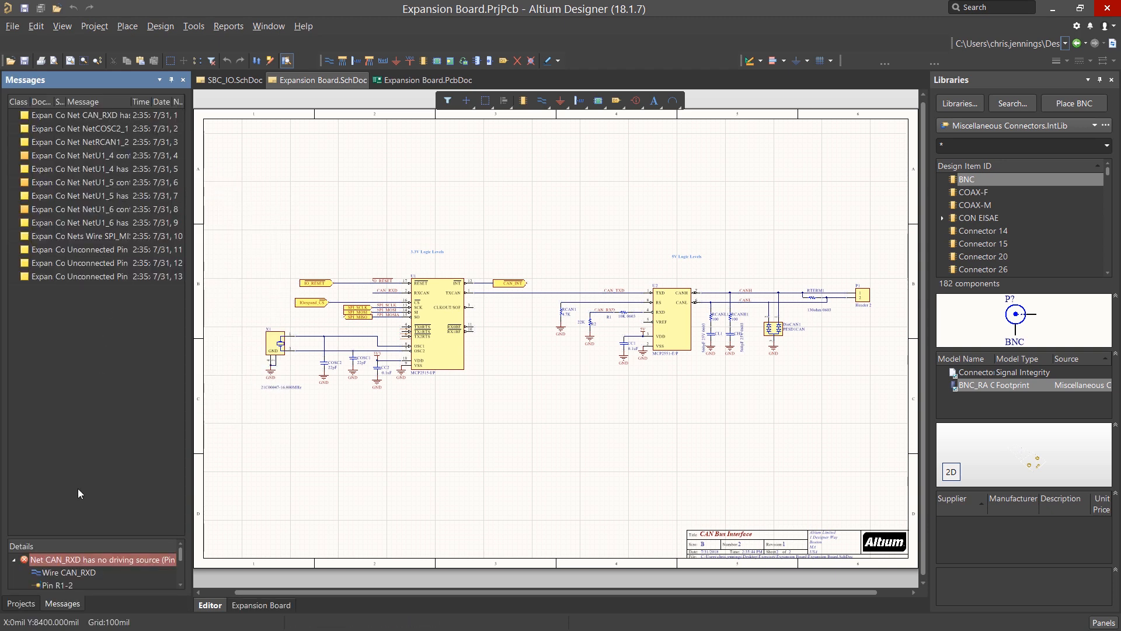
mouse_move(110, 508)
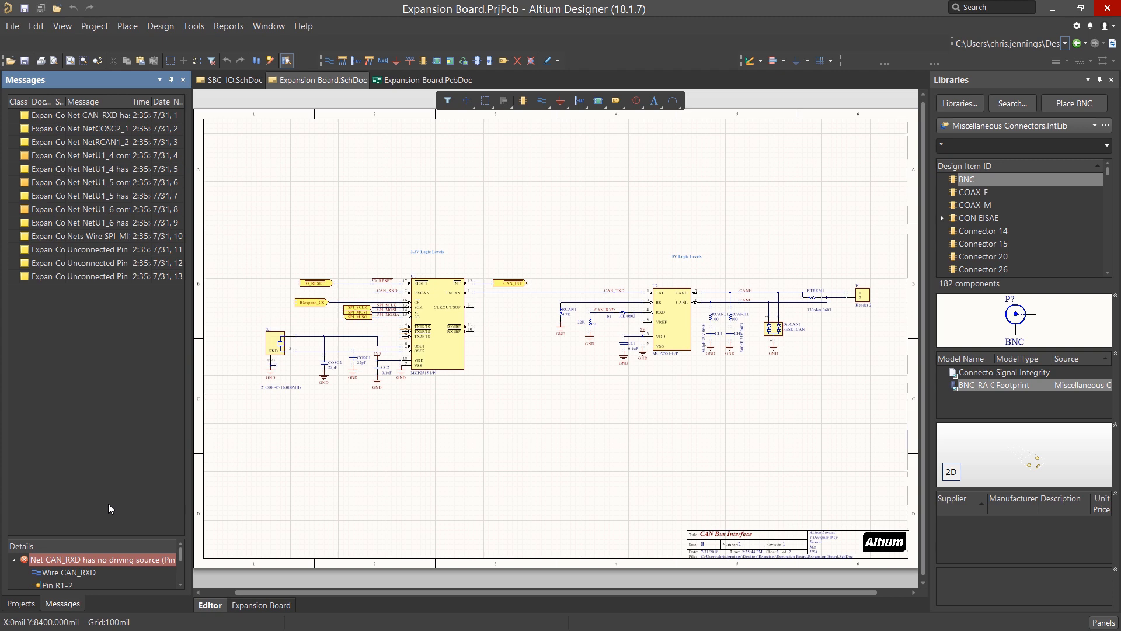
mouse_move(189, 331)
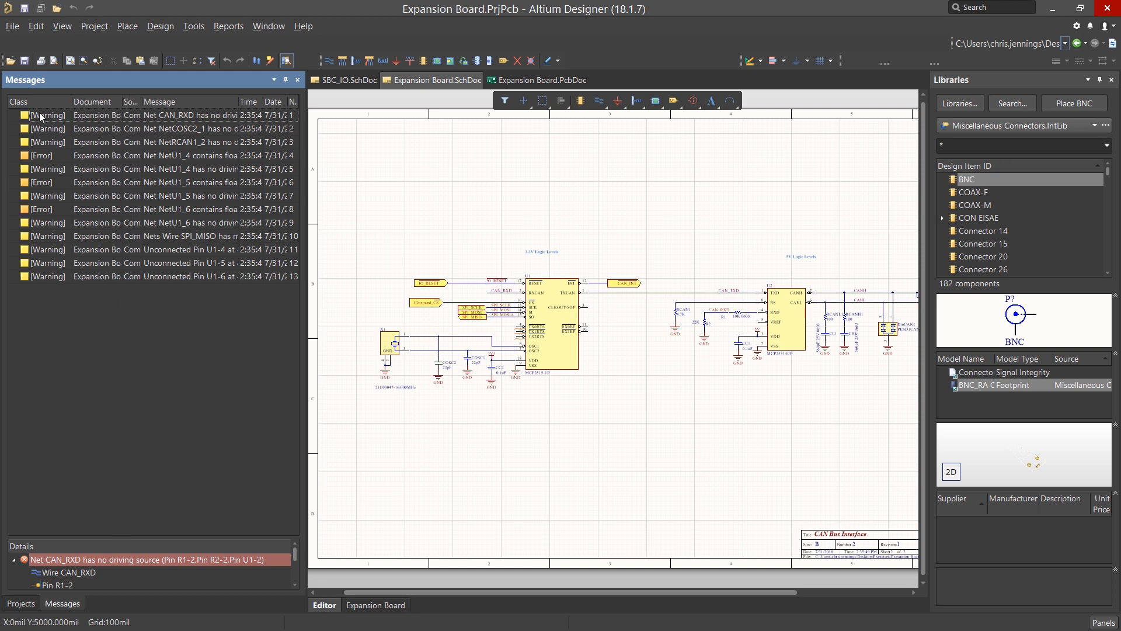
click(19, 102)
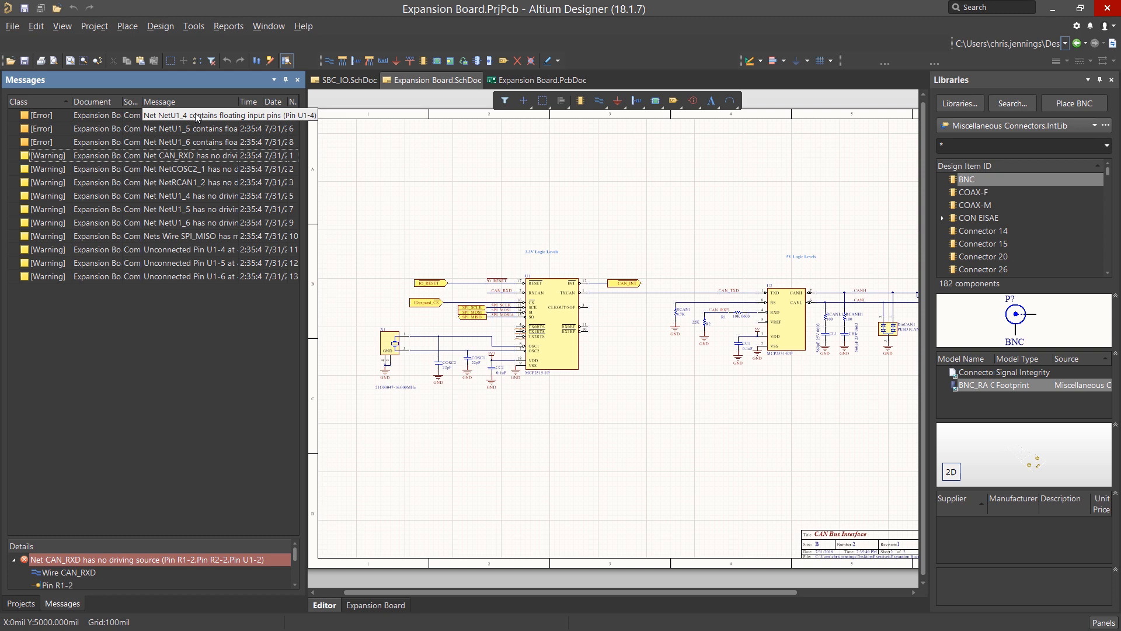
Cross-probe the NetU1_4 floating-input error and bring up actions for the NetU1_6 error
click(107, 115)
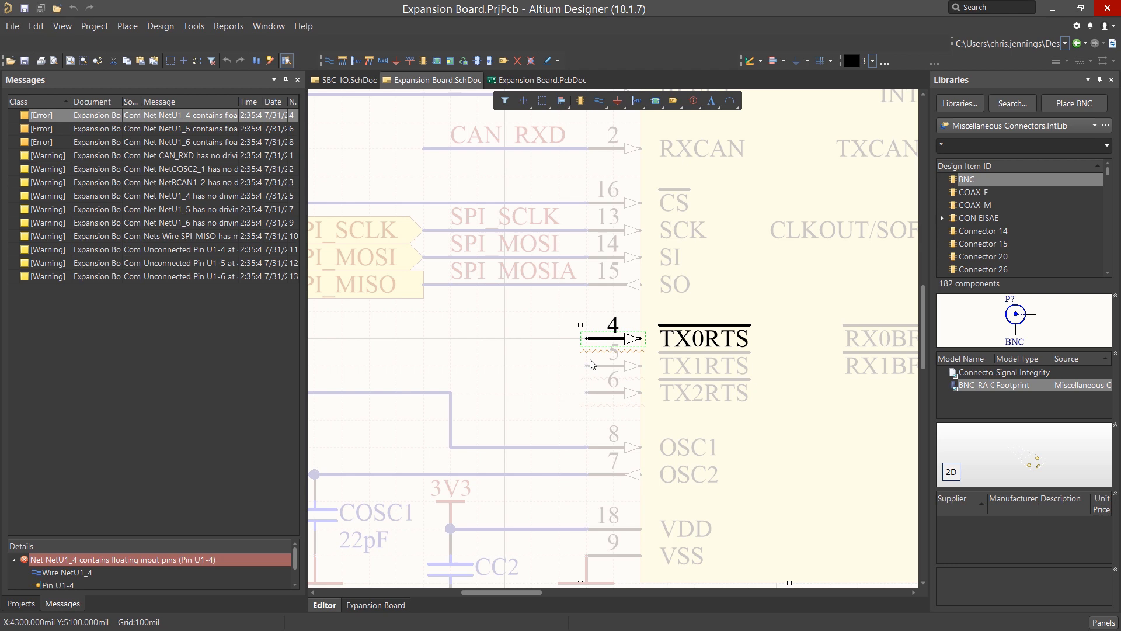
mouse_move(174, 145)
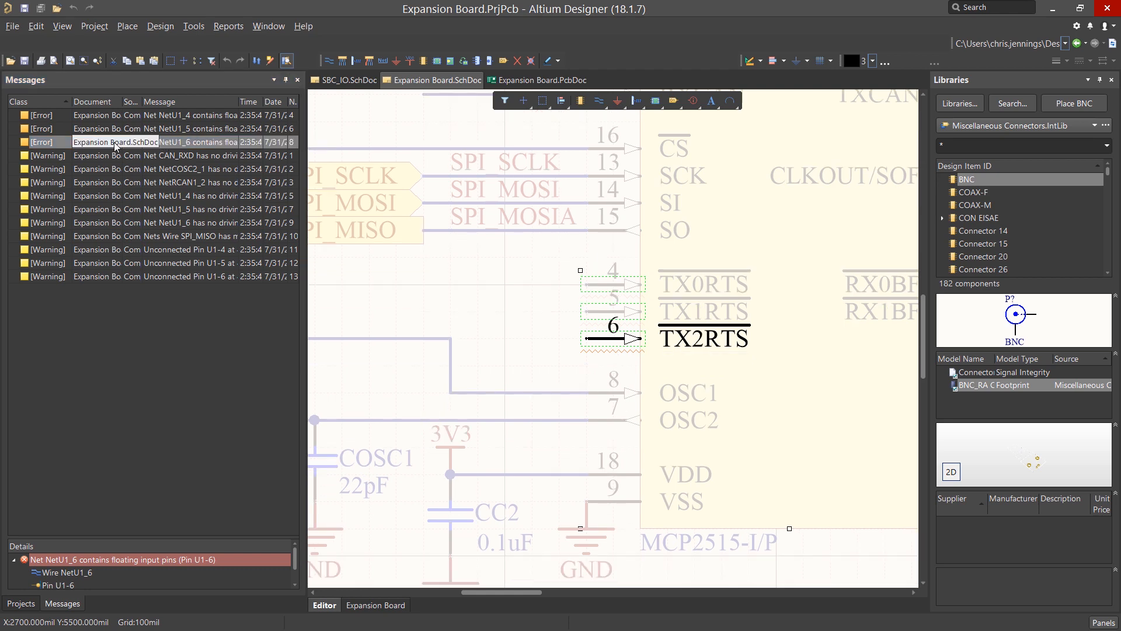
mouse_move(168, 148)
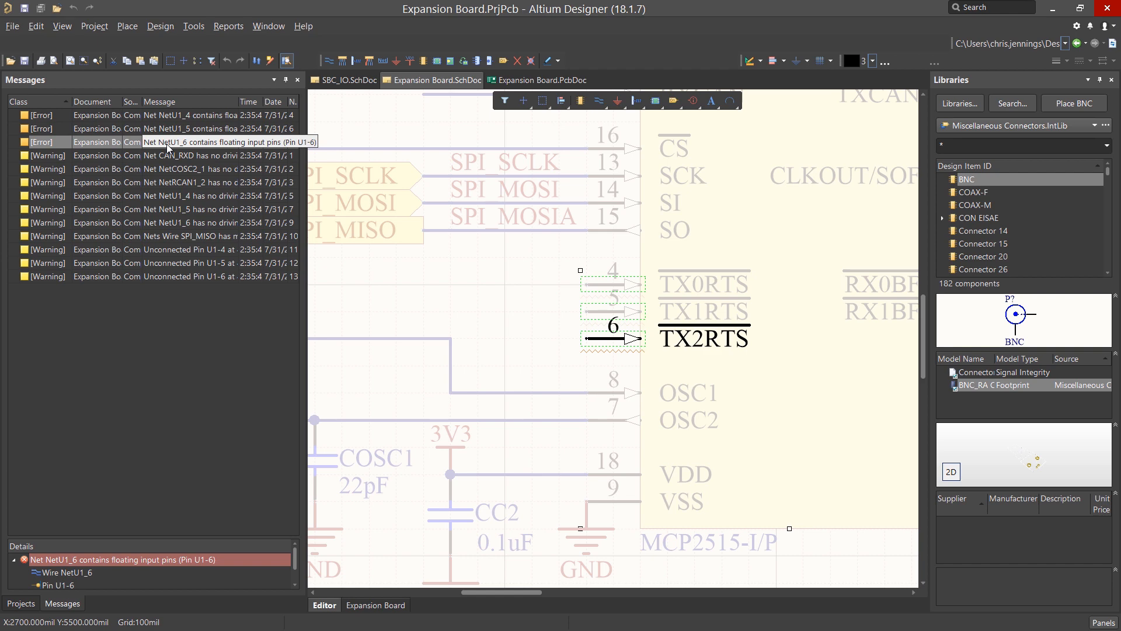
right_click(165, 141)
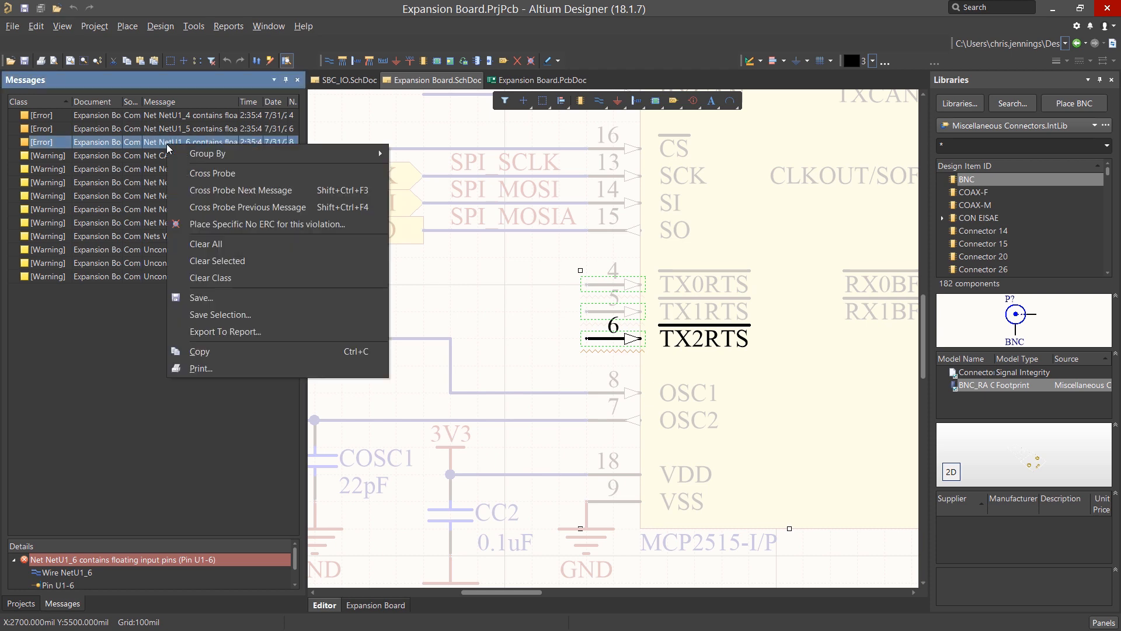
mouse_move(266, 224)
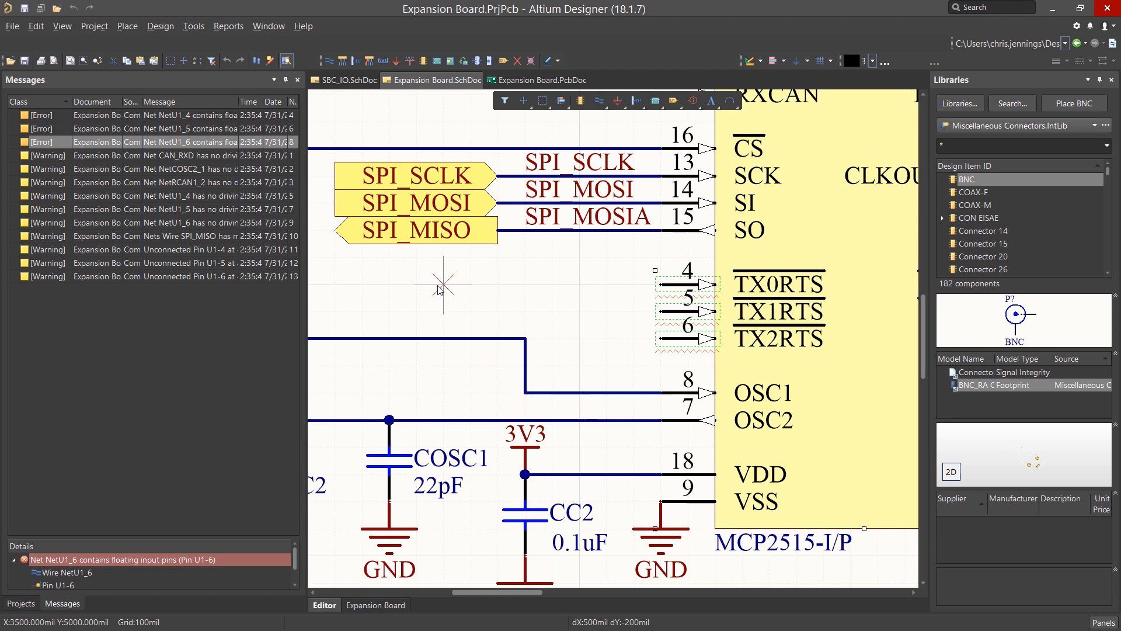
mouse_move(572, 299)
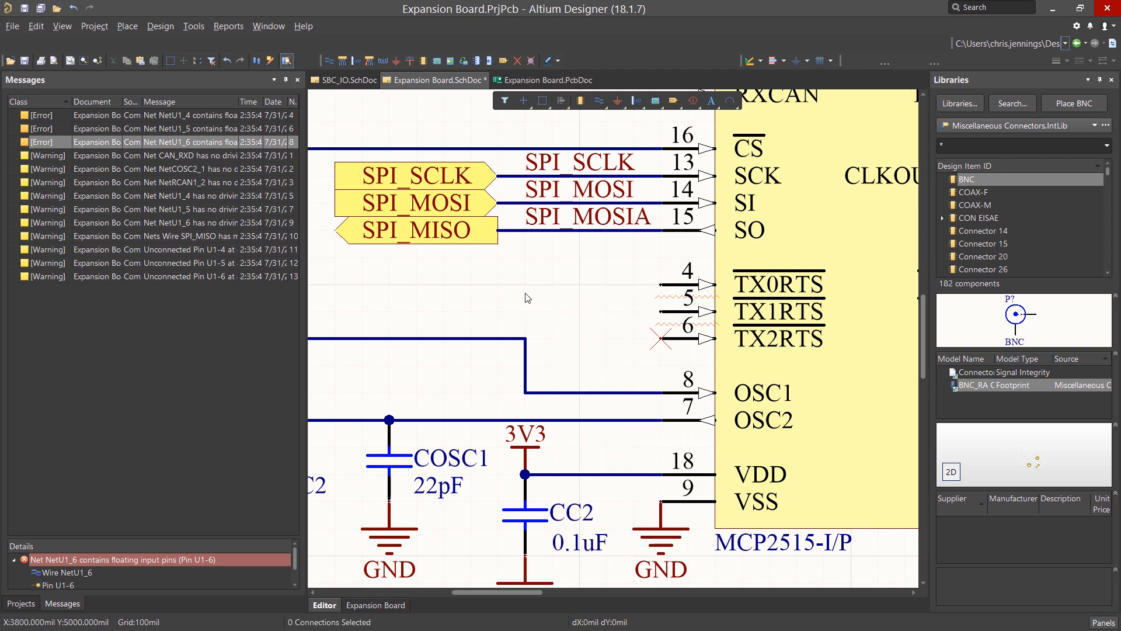
mouse_move(148, 115)
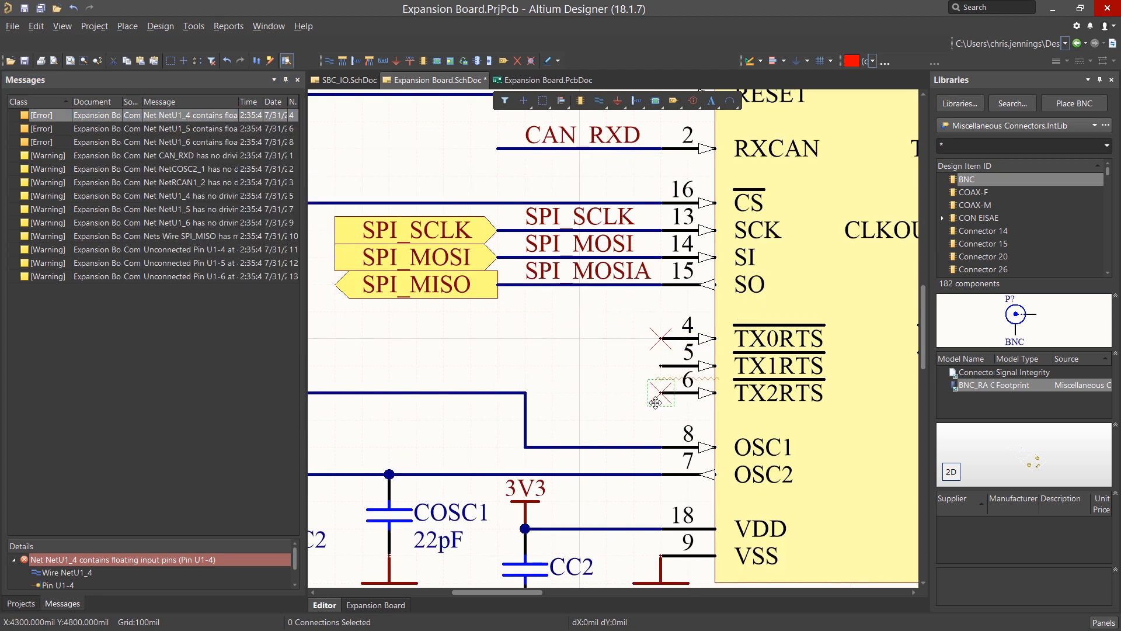
mouse_move(623, 379)
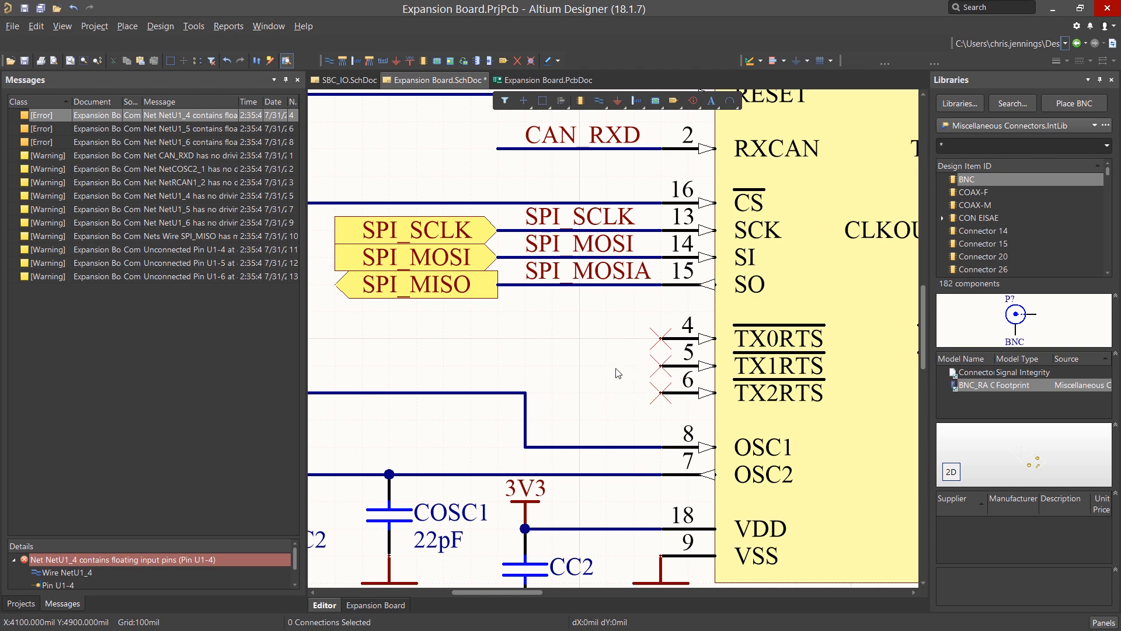
mouse_move(21, 599)
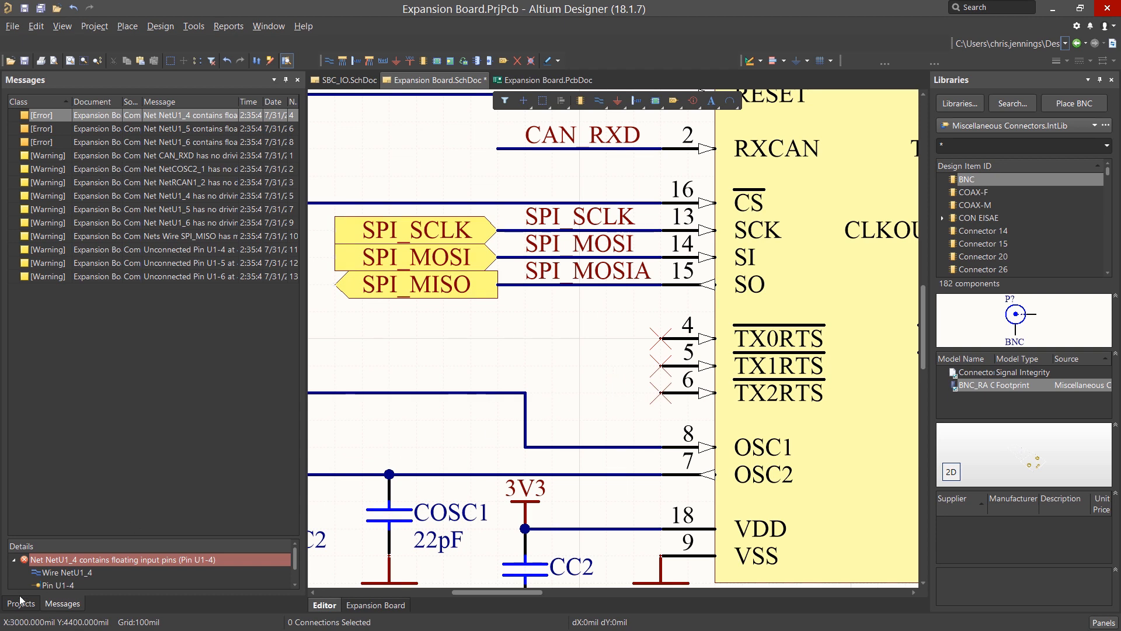
Return to the Projects panel and recompile the project to refresh the messages
click(20, 603)
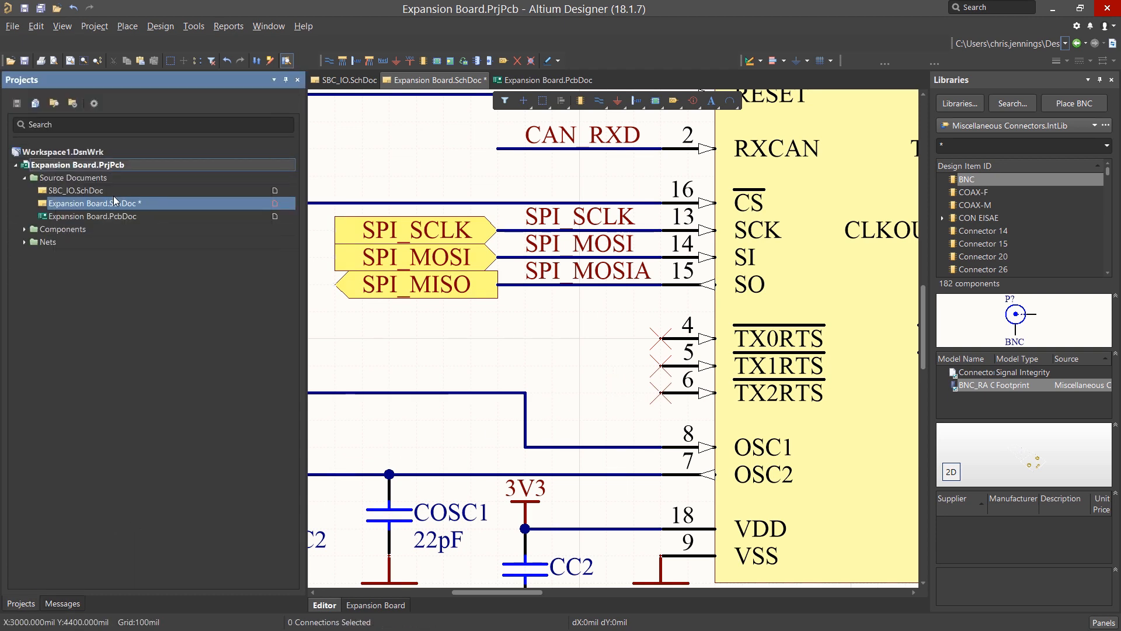
click(62, 603)
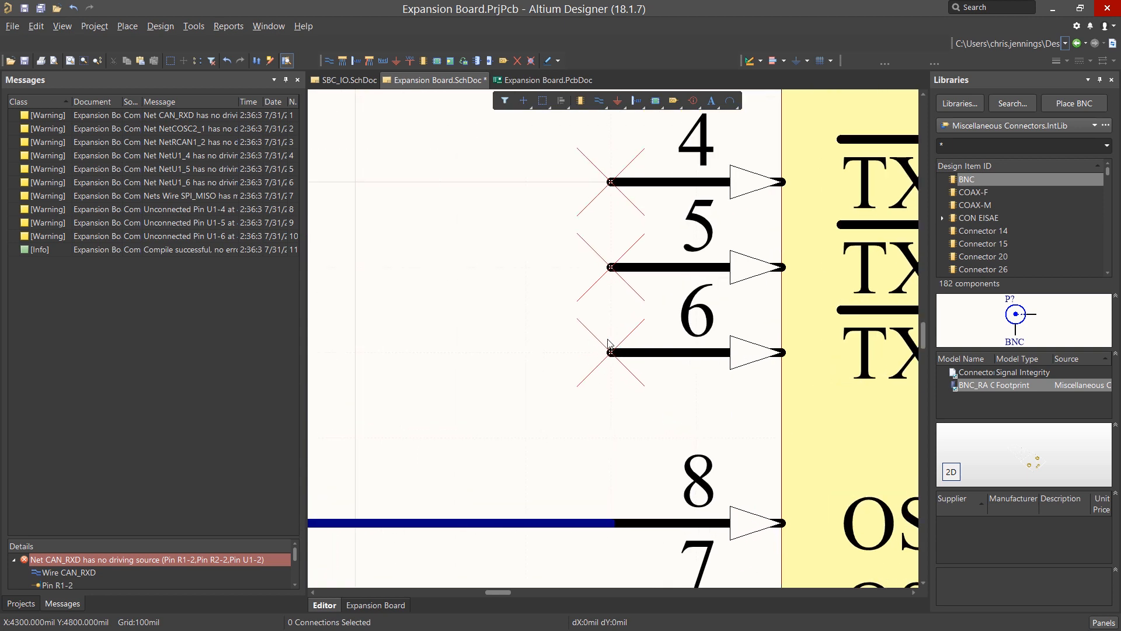
mouse_move(599, 381)
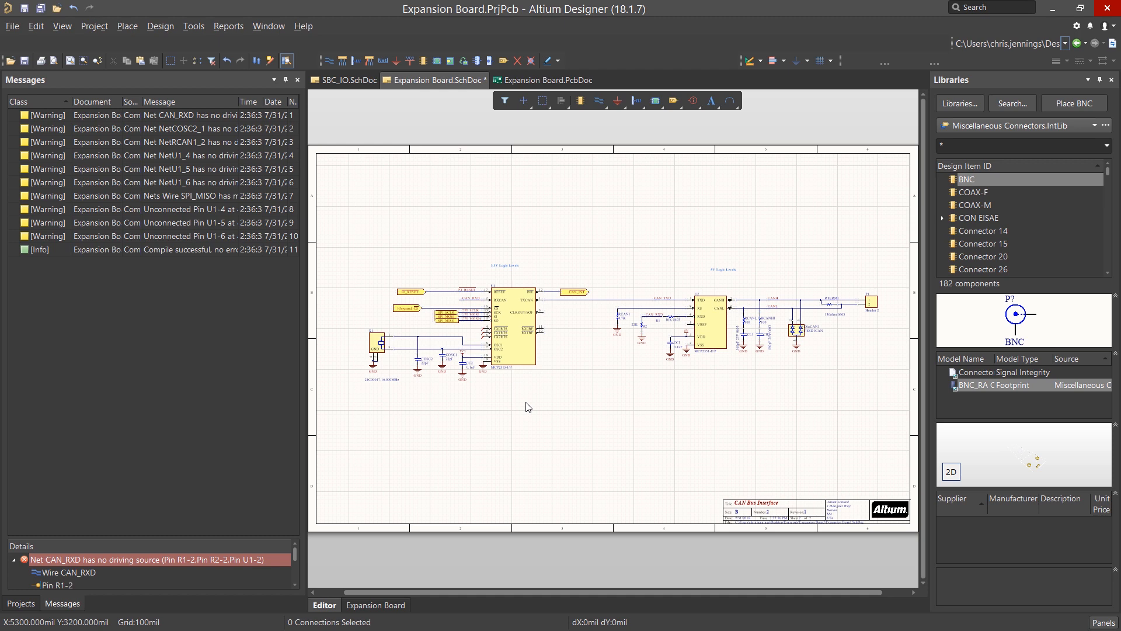
mouse_move(183, 120)
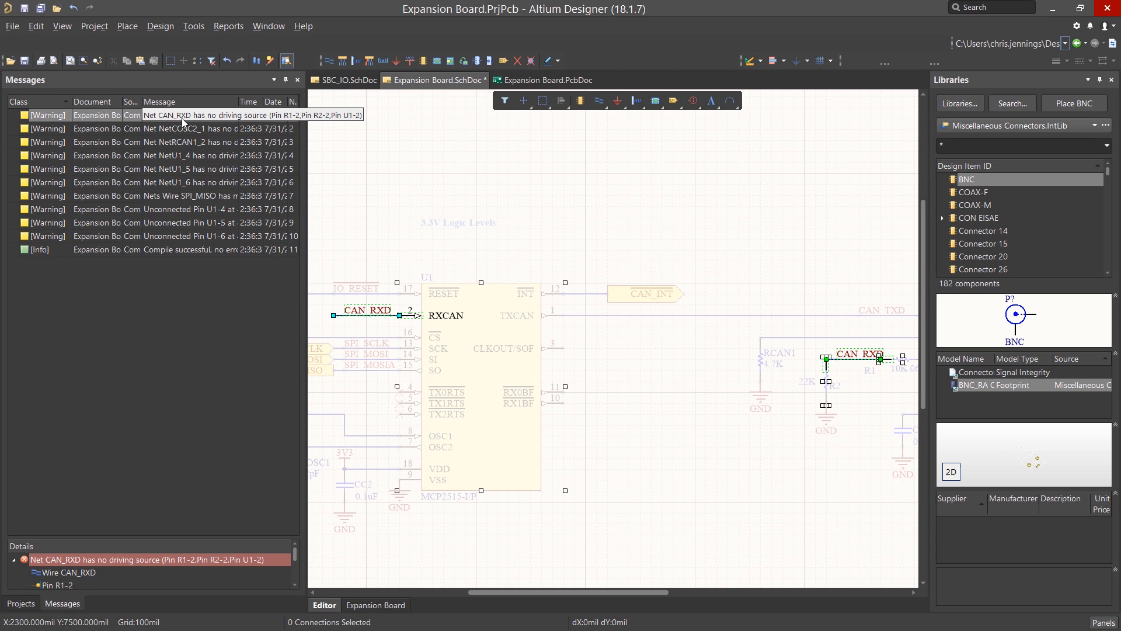
mouse_move(495, 300)
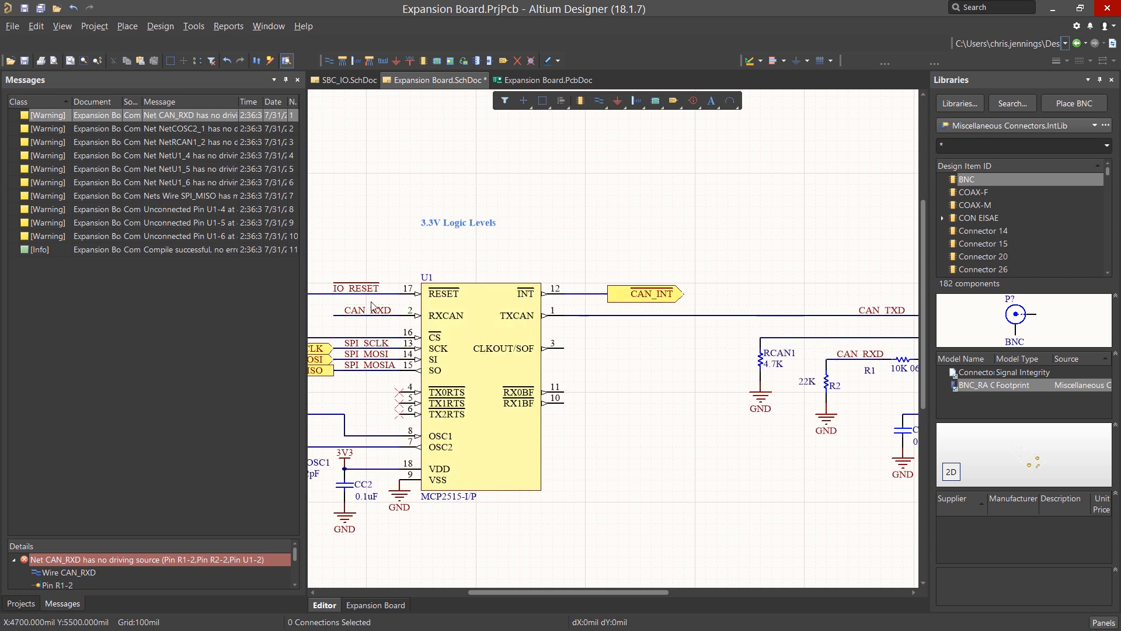
mouse_move(829, 365)
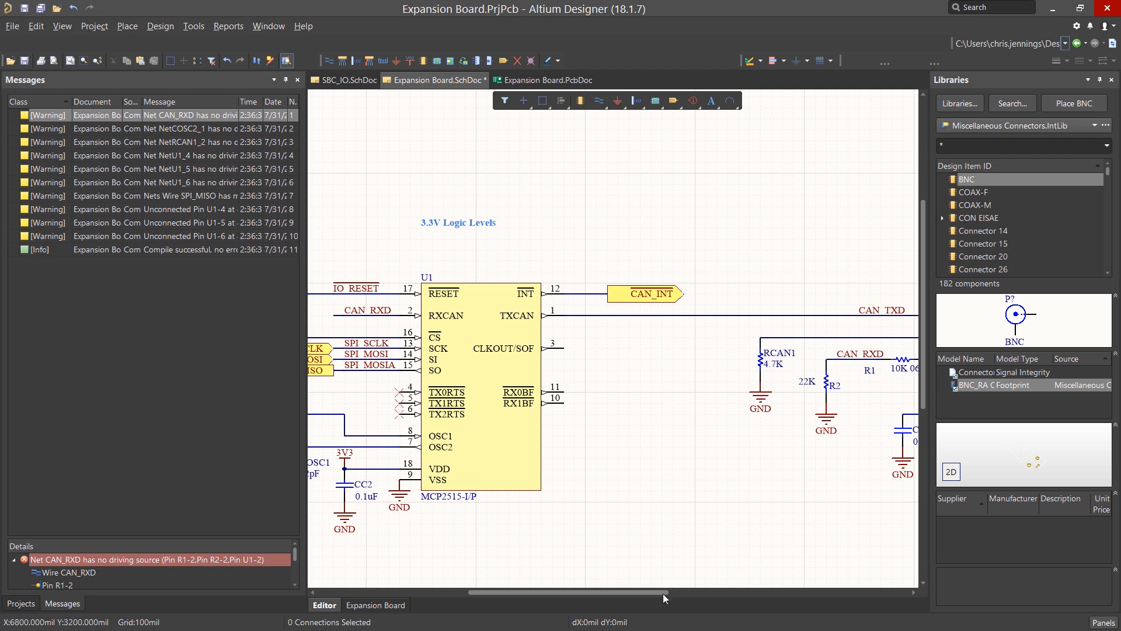
Scroll the schematic right to U1's CAN_RXD input after cross-probing its warning
scroll(right, 3)
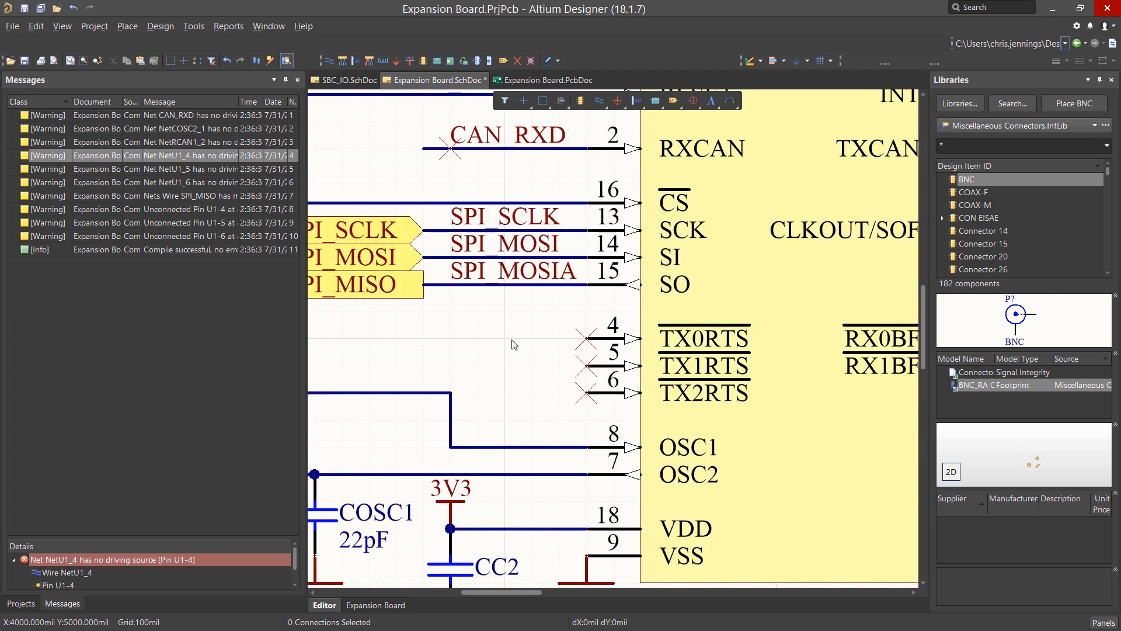
mouse_move(532, 330)
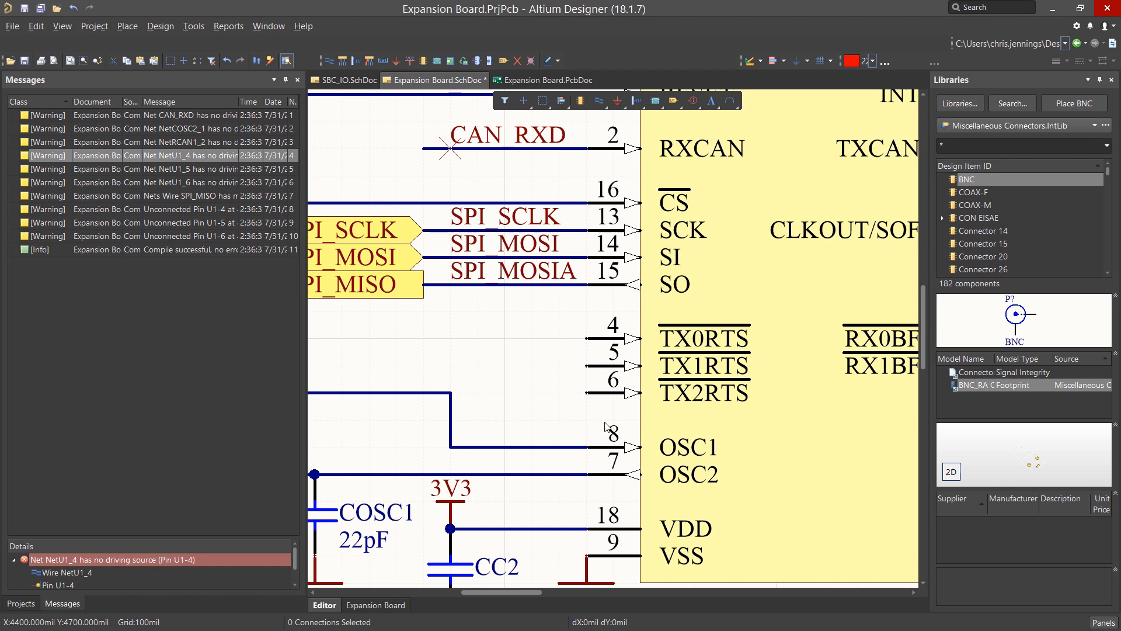
Cross-probe the NetU1_4 no-driving-source warning and start placing No ERC markers on U1
click(127, 25)
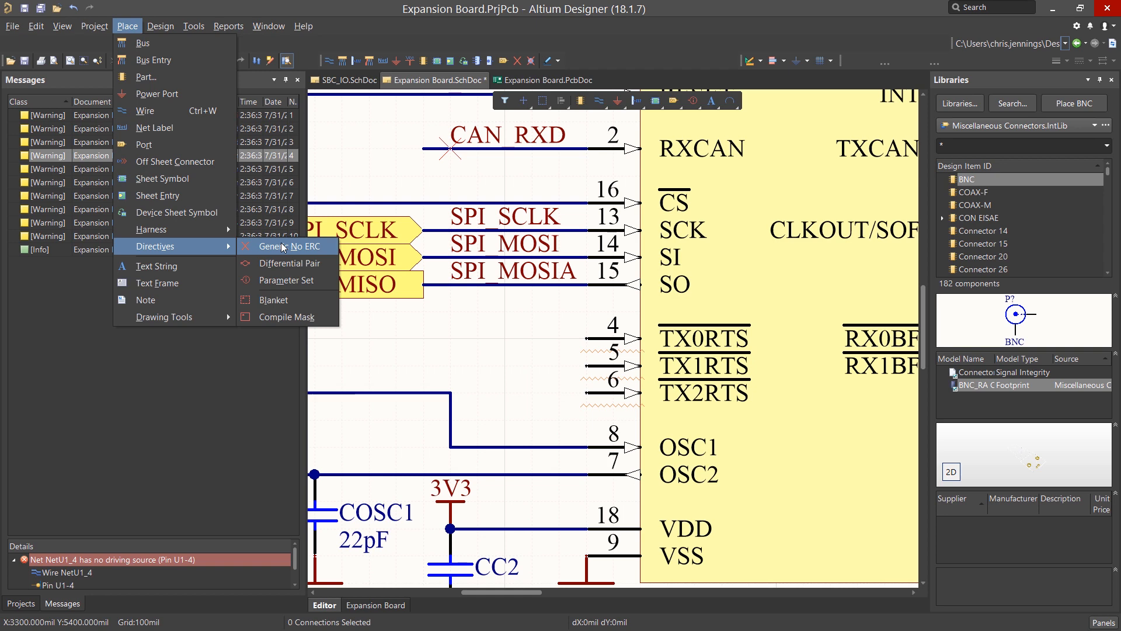
click(276, 247)
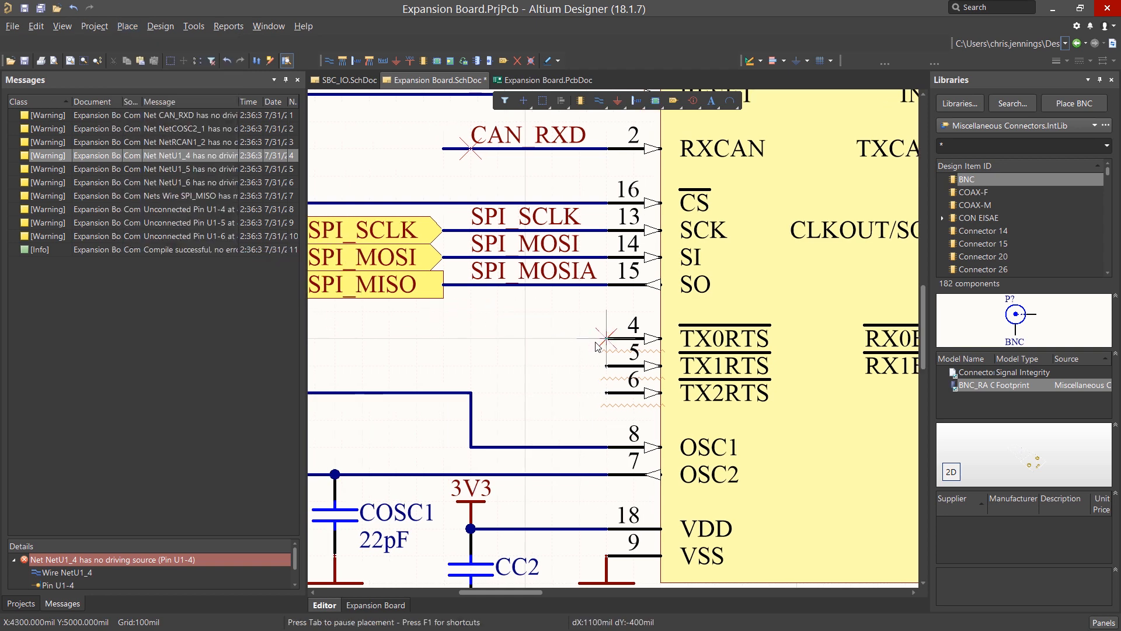
mouse_move(596, 364)
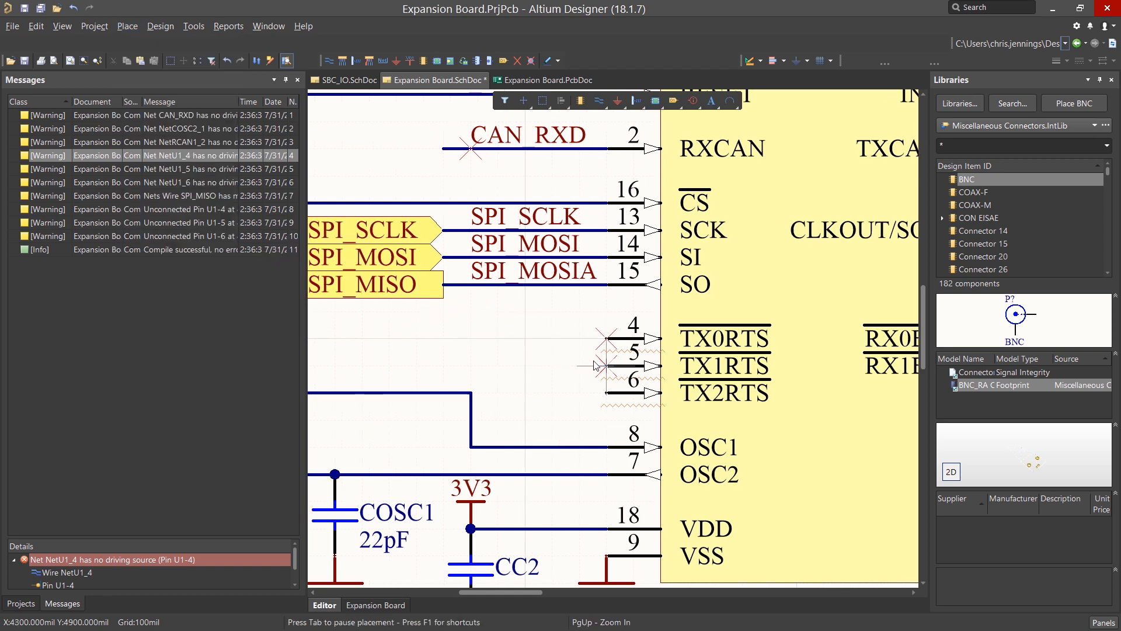
mouse_move(537, 375)
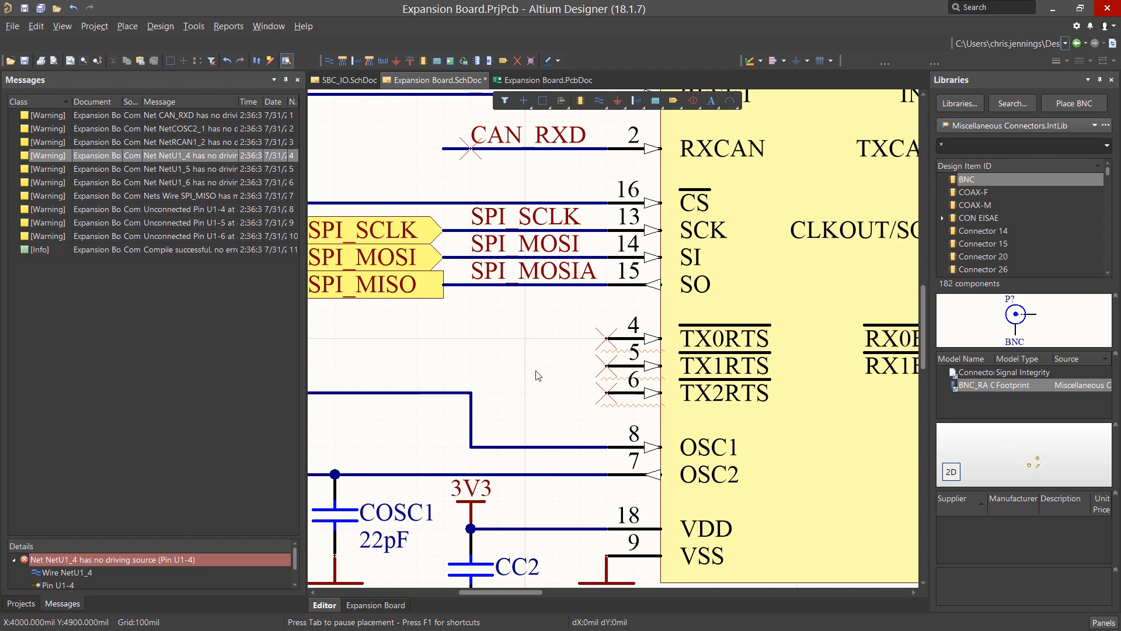
Recompile, inspect the remaining SPI_MISO multiple-names warning, and return to the Projects panel
click(19, 602)
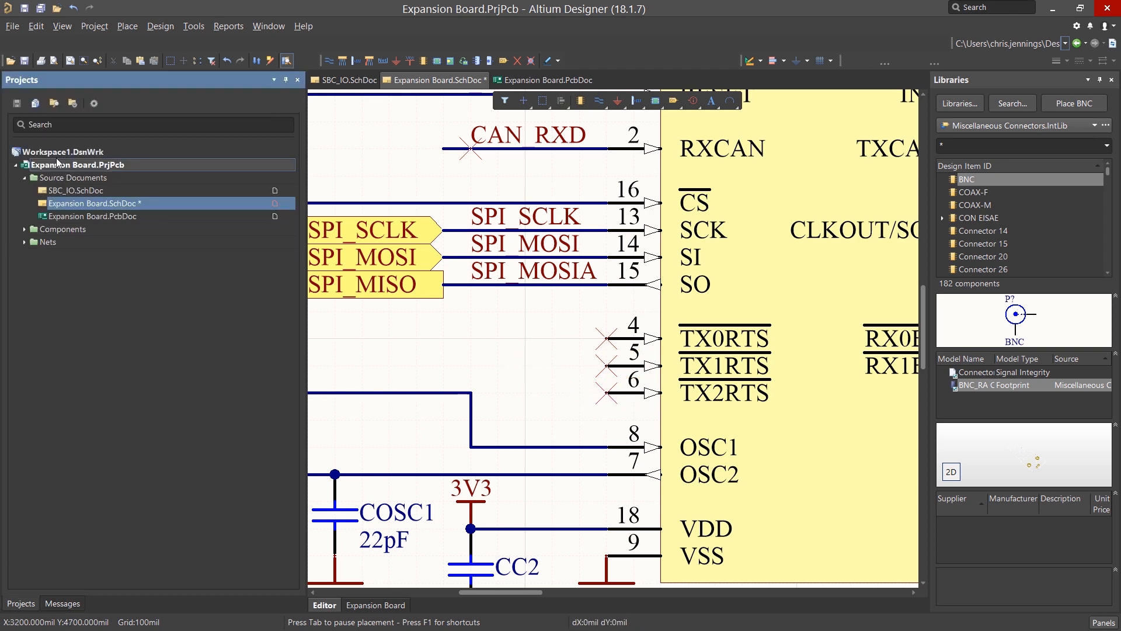
click(62, 602)
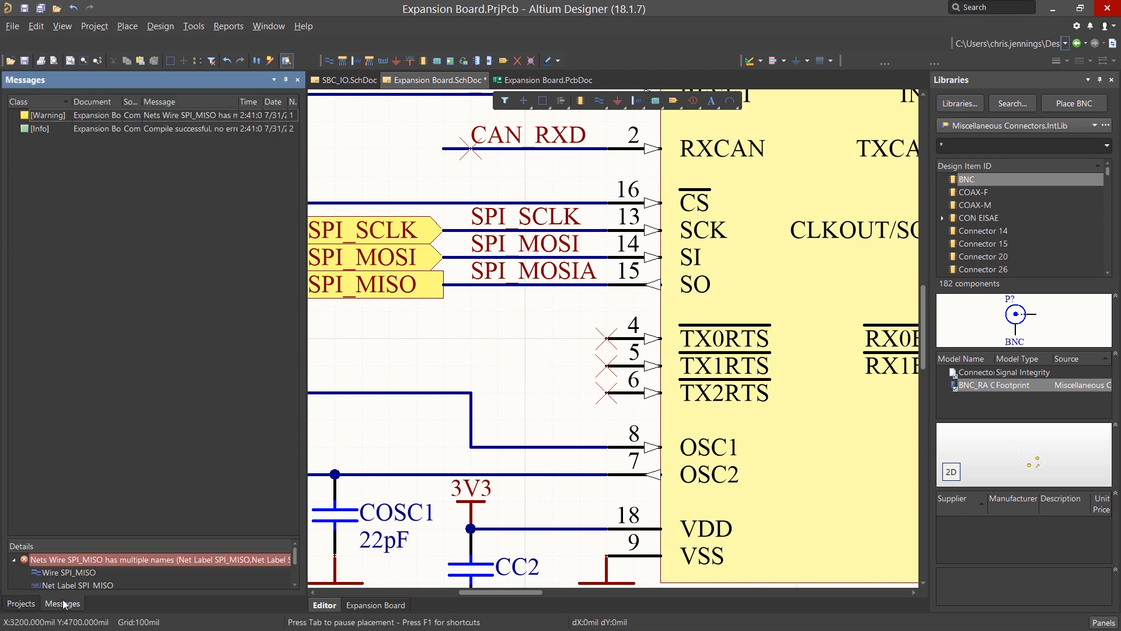
mouse_move(159, 116)
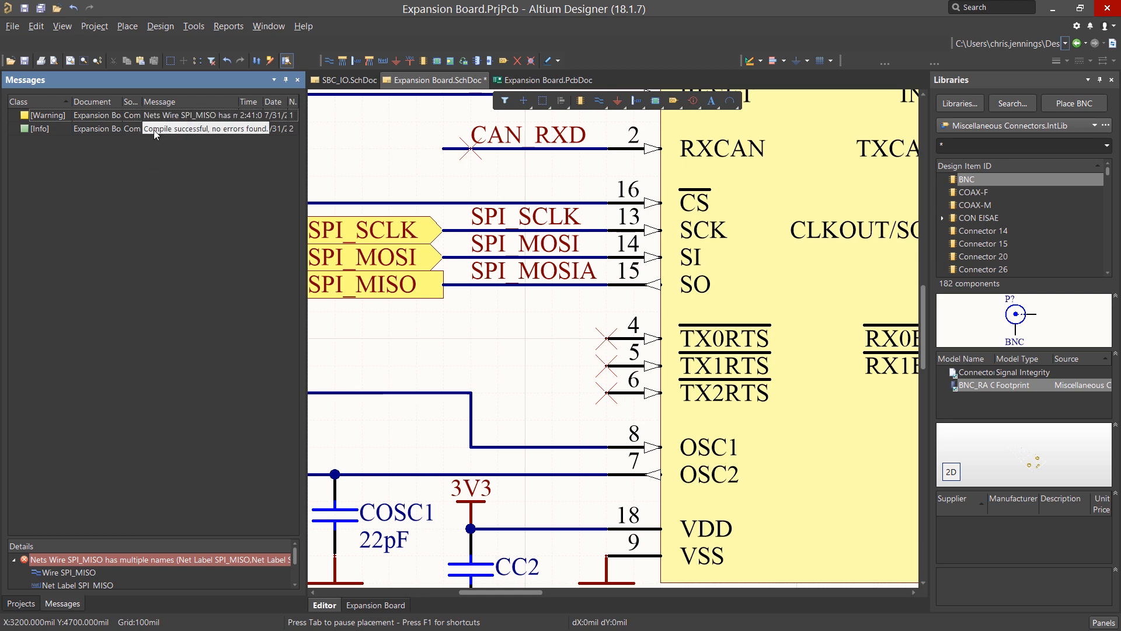
click(193, 115)
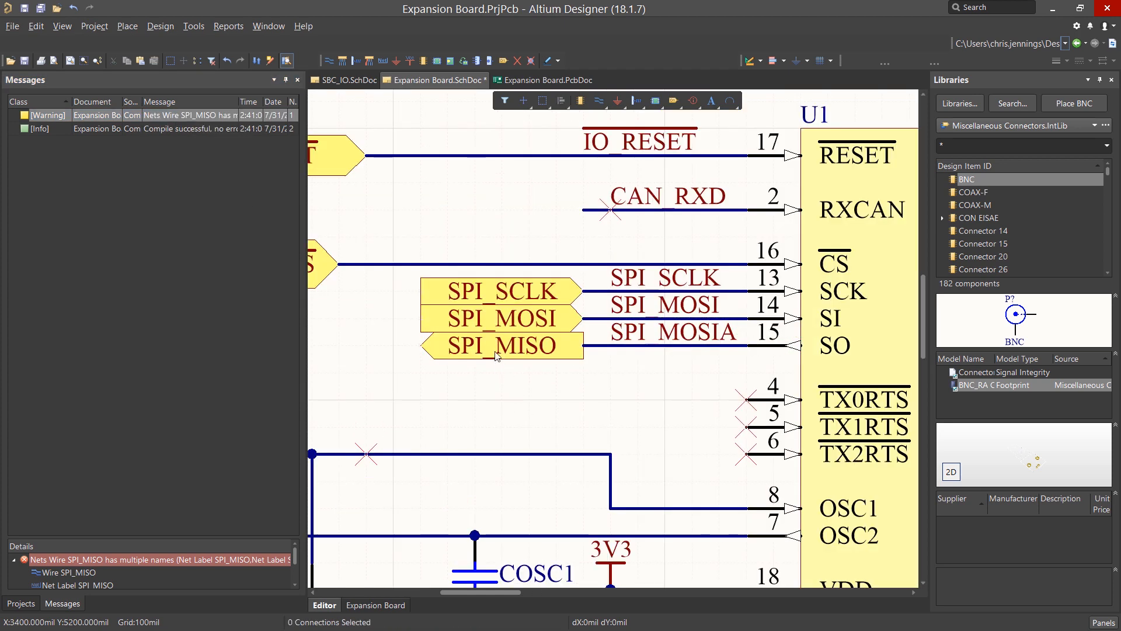
mouse_move(657, 374)
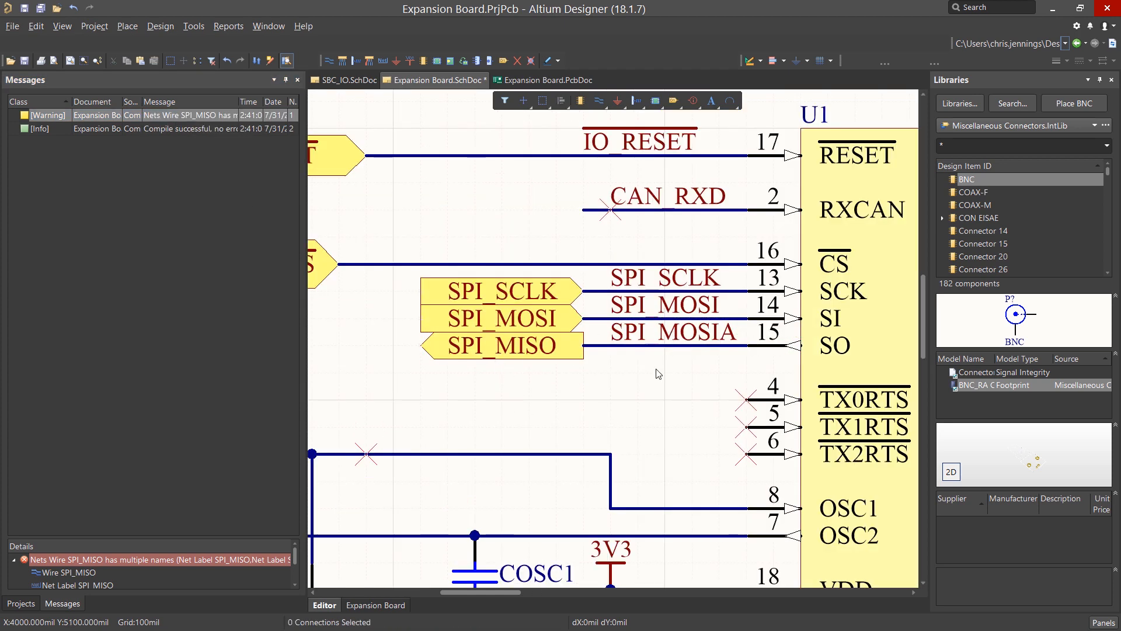
mouse_move(427, 405)
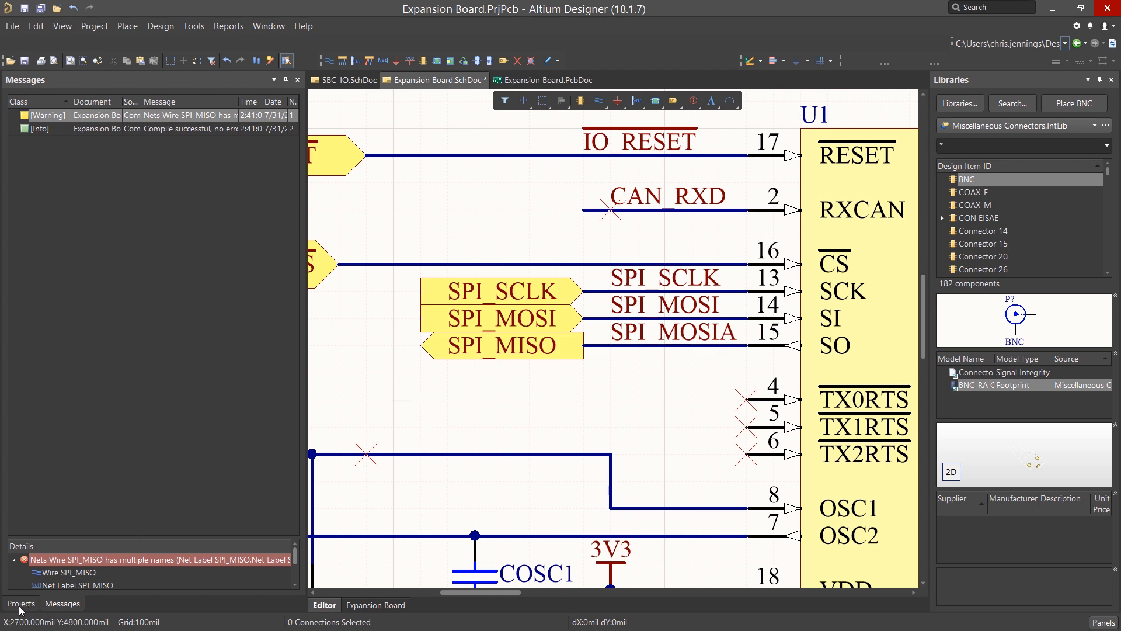
click(20, 603)
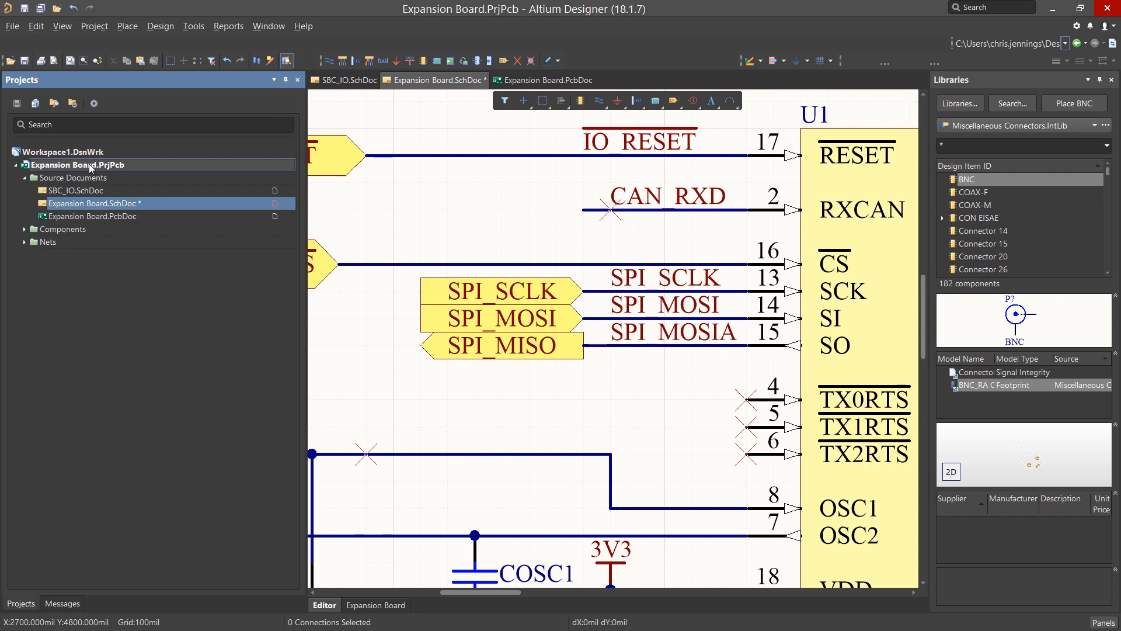
In Project Options Error Reporting, set auto-assigned ports to Warning and browse the net violations
right_click(77, 165)
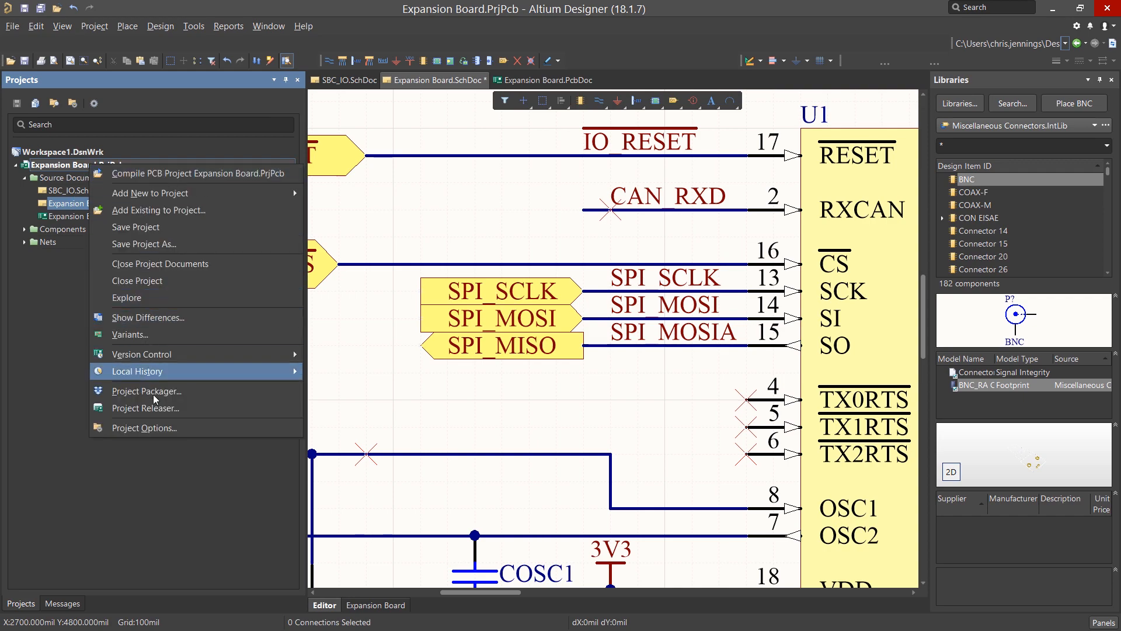
click(143, 427)
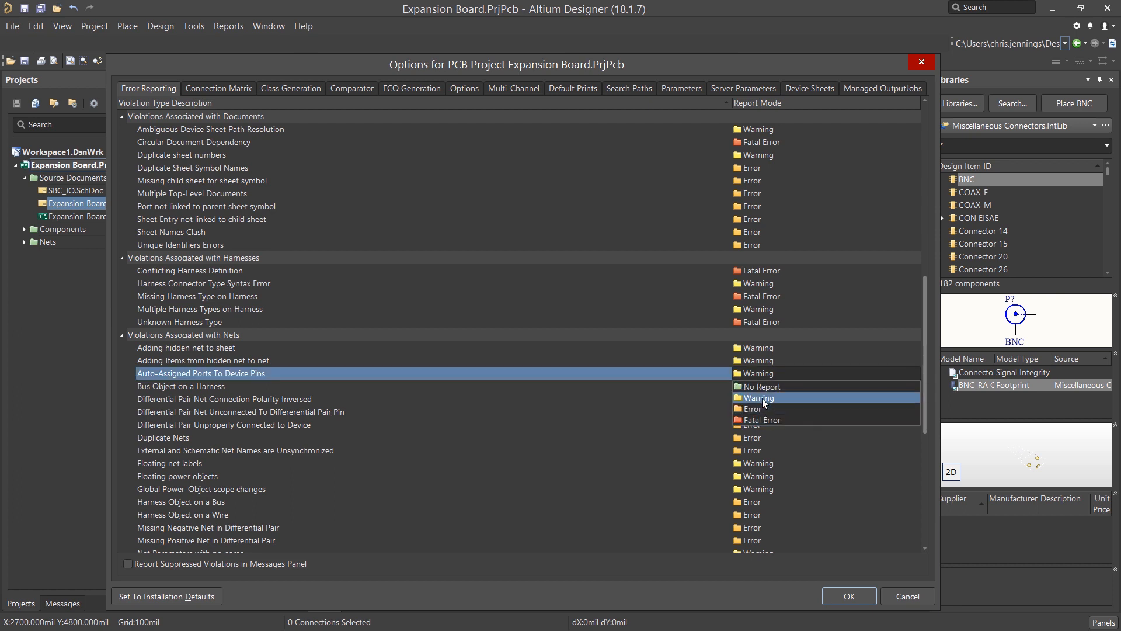
click(758, 397)
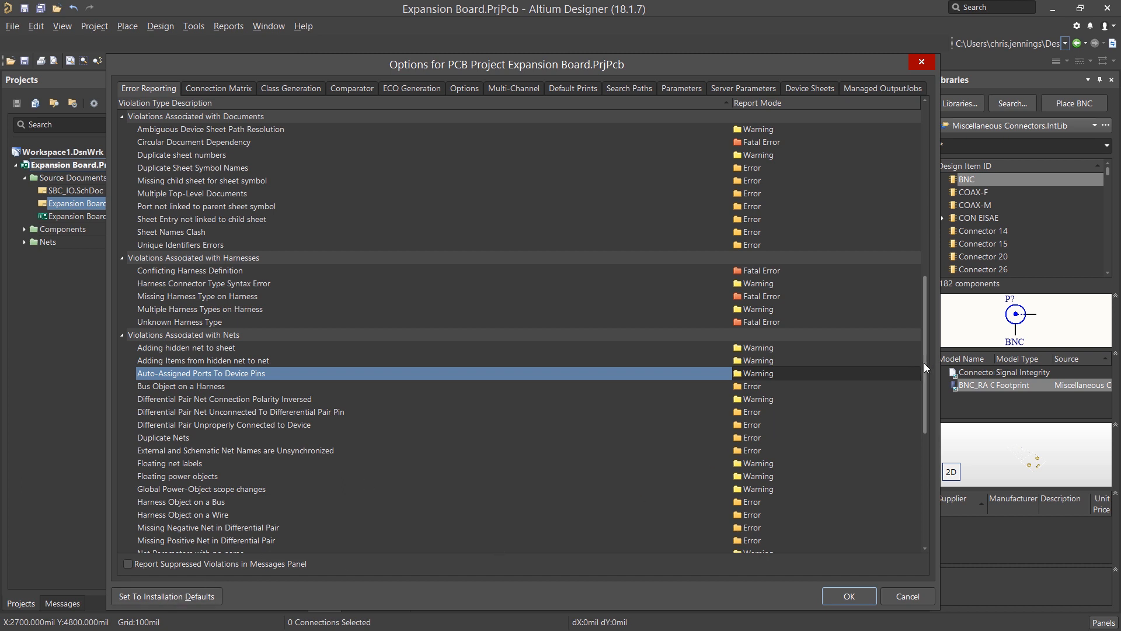
scroll(down, 3)
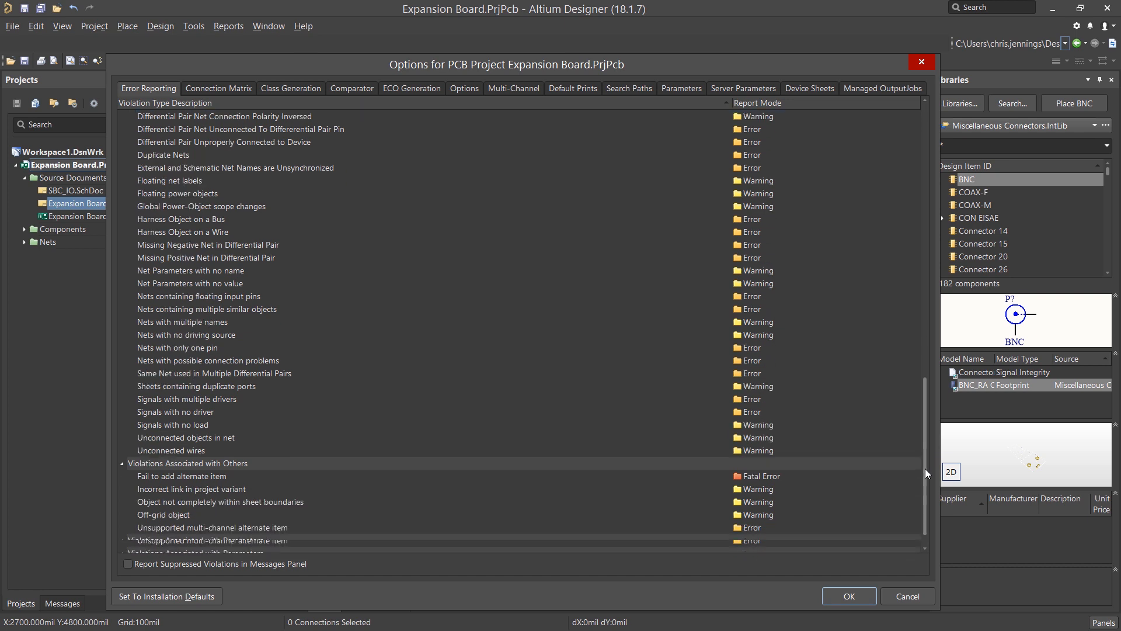
scroll(down, 3)
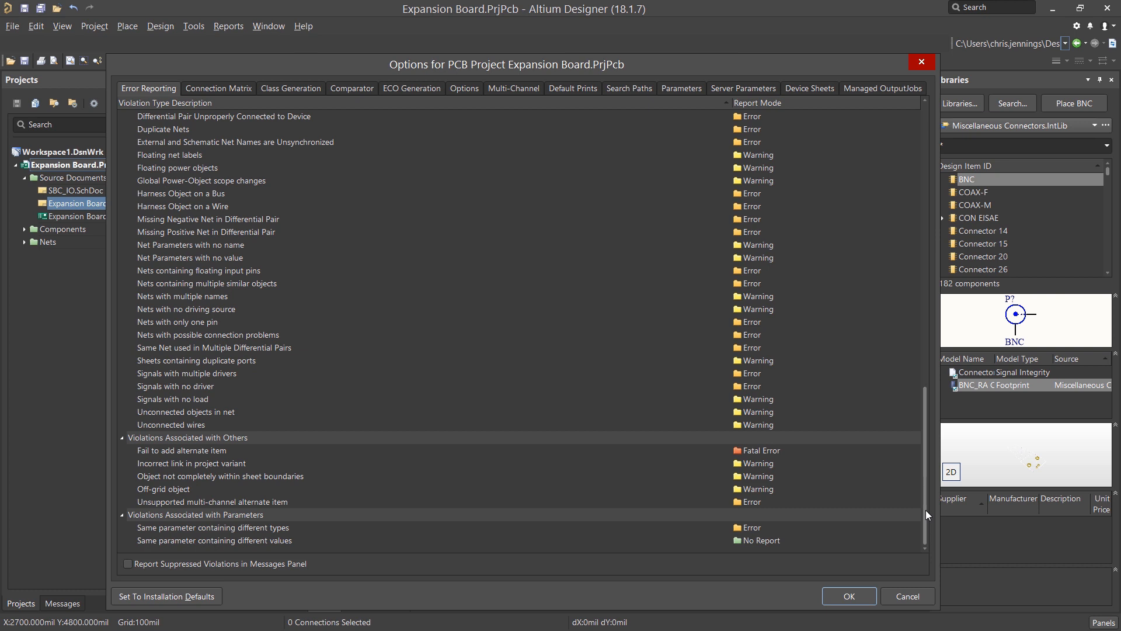
In the Connection Matrix, cycle the Unconnected / Input Pin cell through fatal error and beyond
click(218, 88)
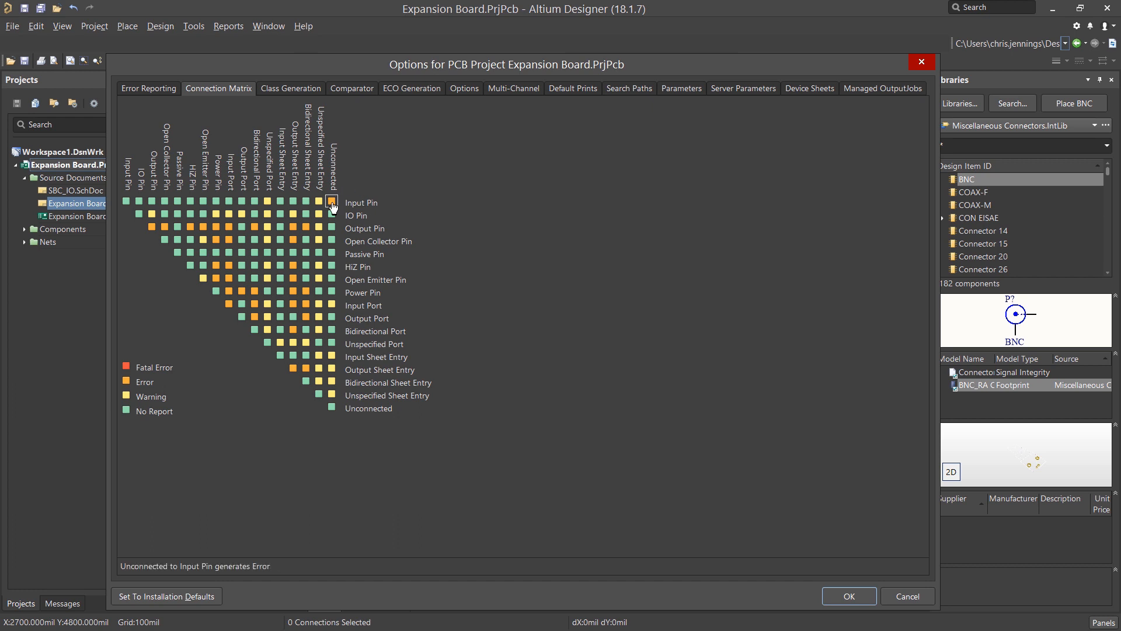
click(331, 201)
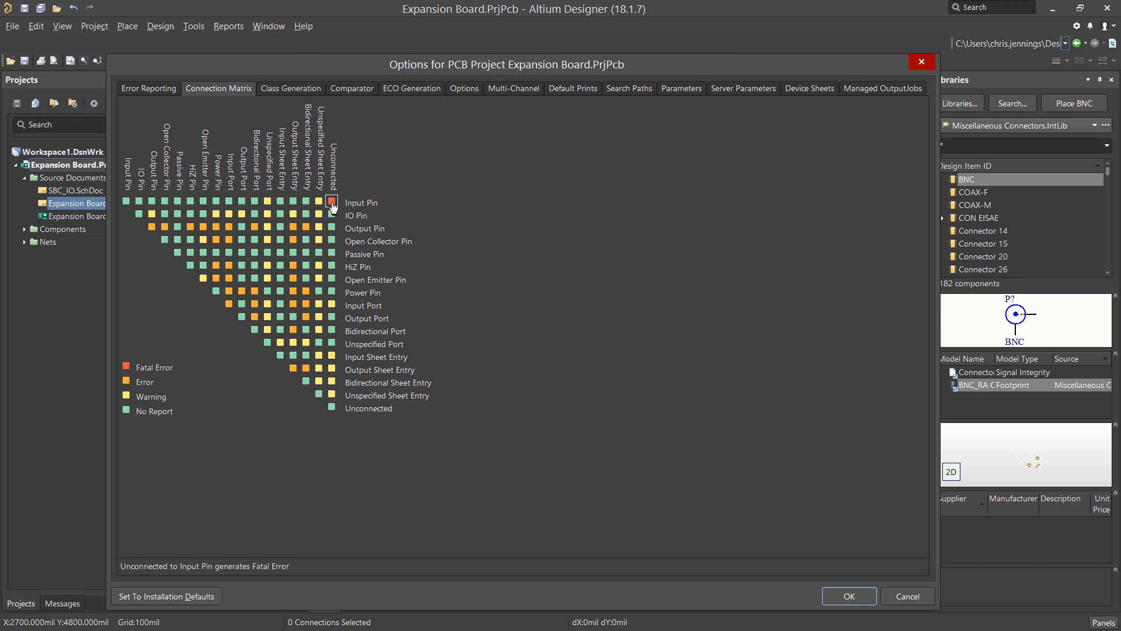
click(331, 202)
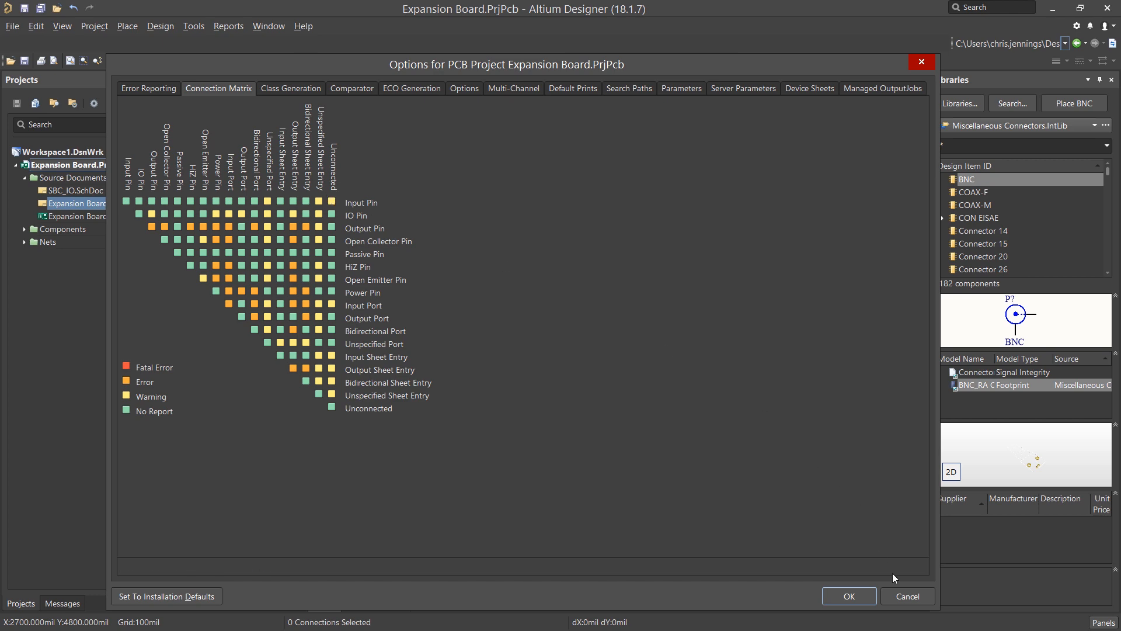
Cancel the Project Options dialog and bring up the Tools menu over the schematic
click(847, 596)
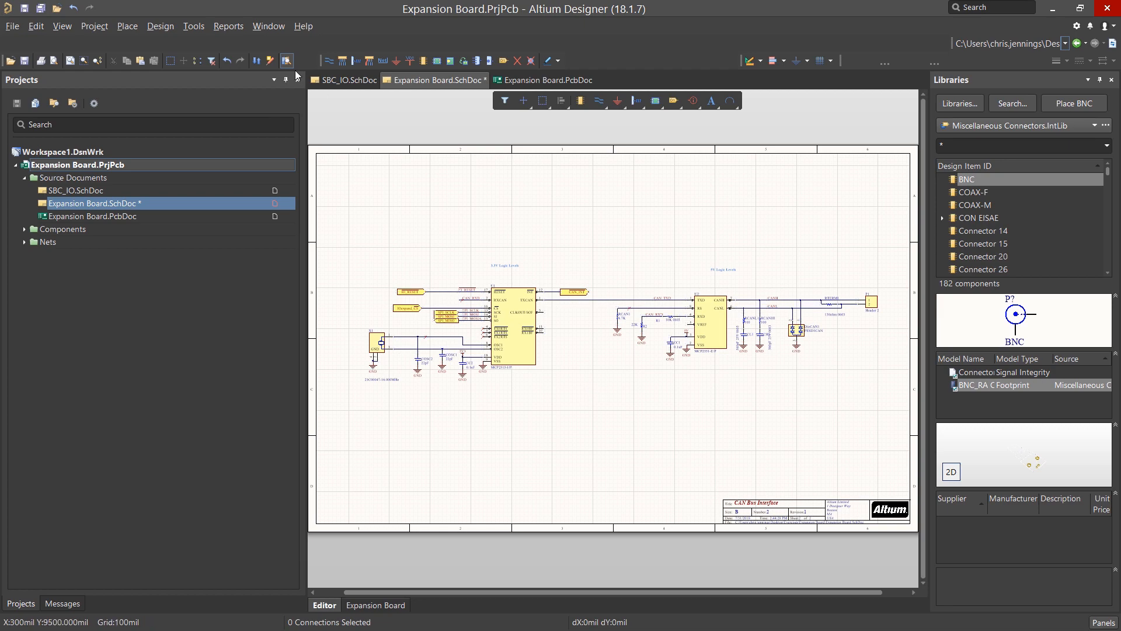
click(192, 25)
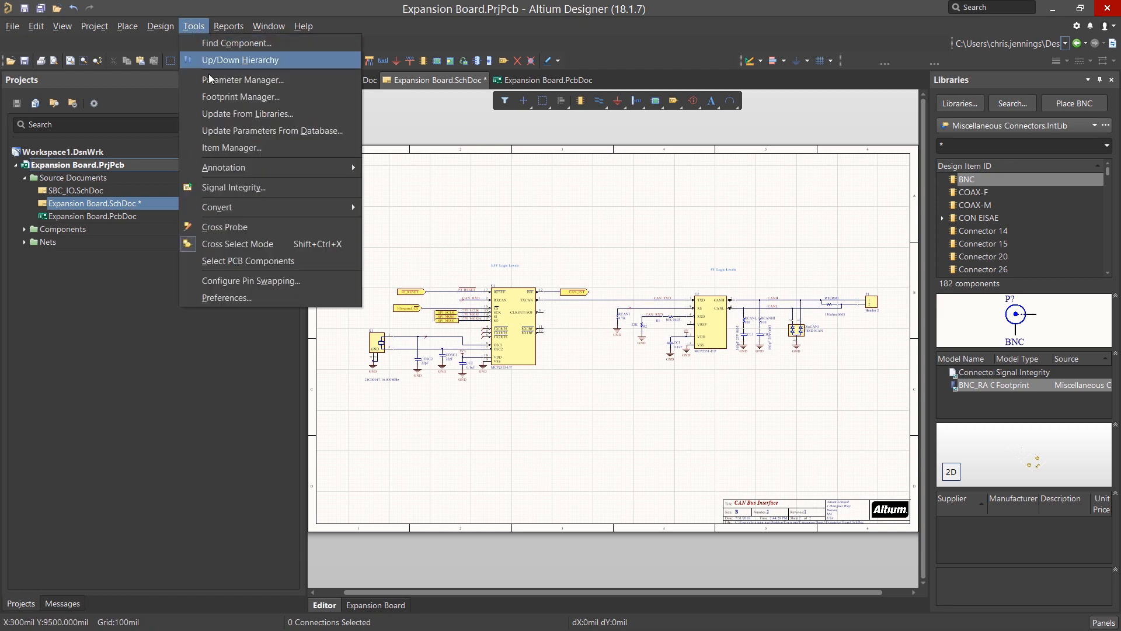
Validate all seven footprints of the twenty components in Footprint Manager, then close it
click(240, 97)
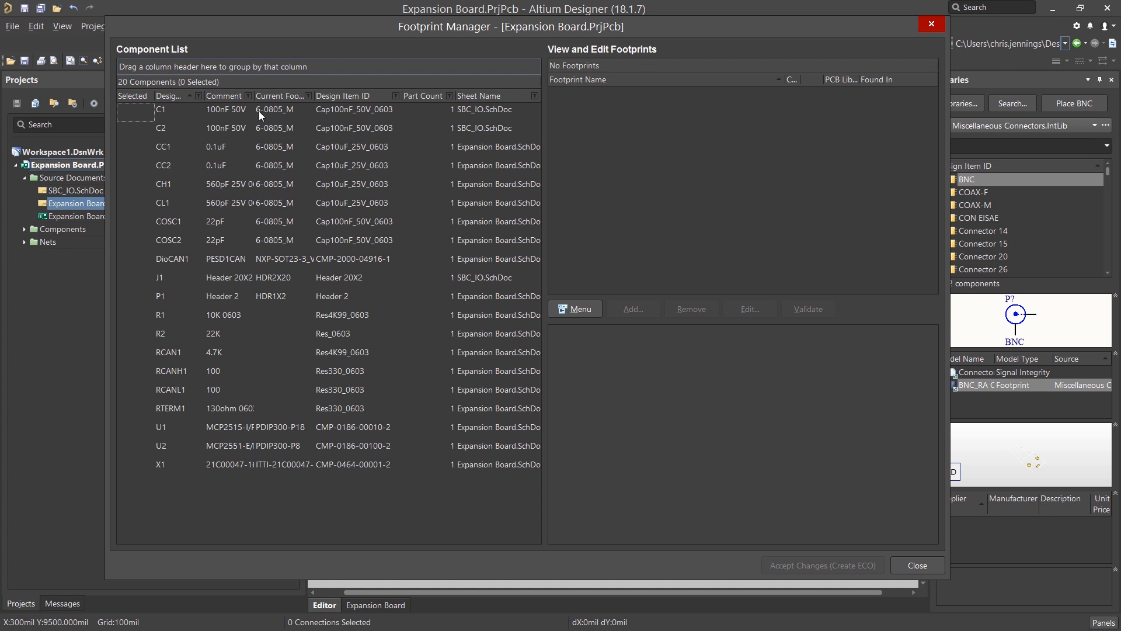
mouse_move(341, 117)
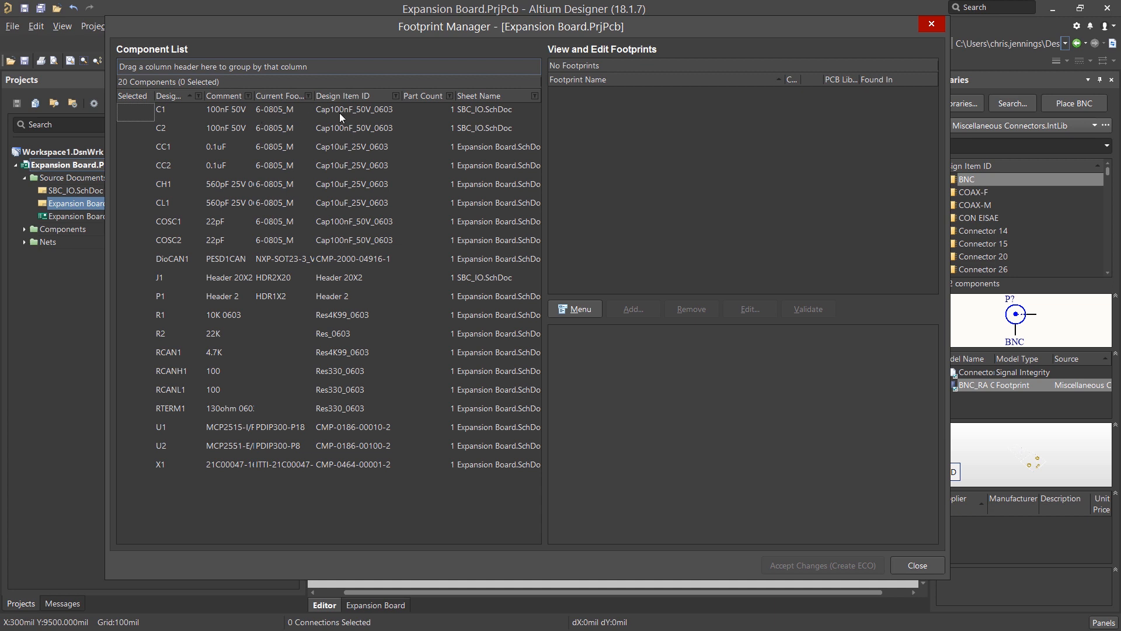
click(226, 110)
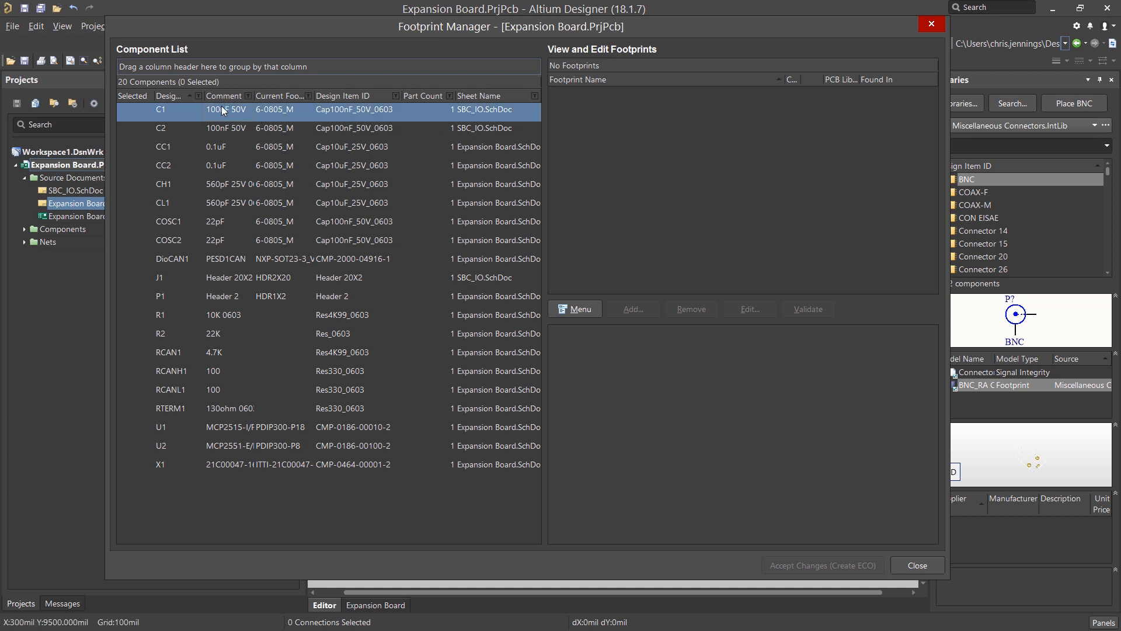
click(160, 110)
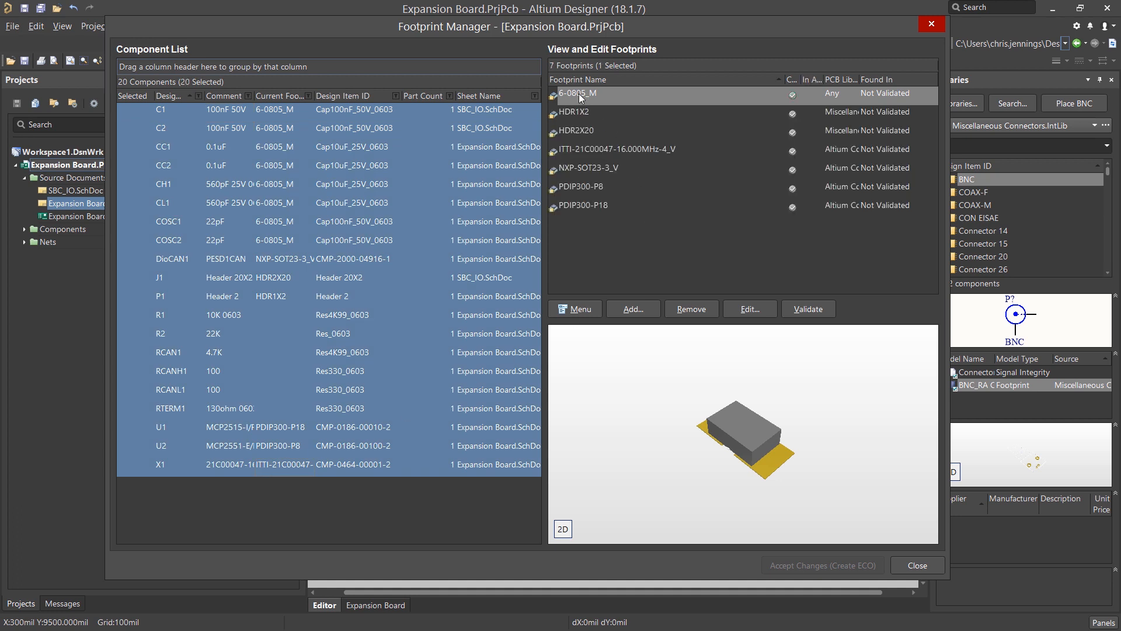
mouse_move(584, 206)
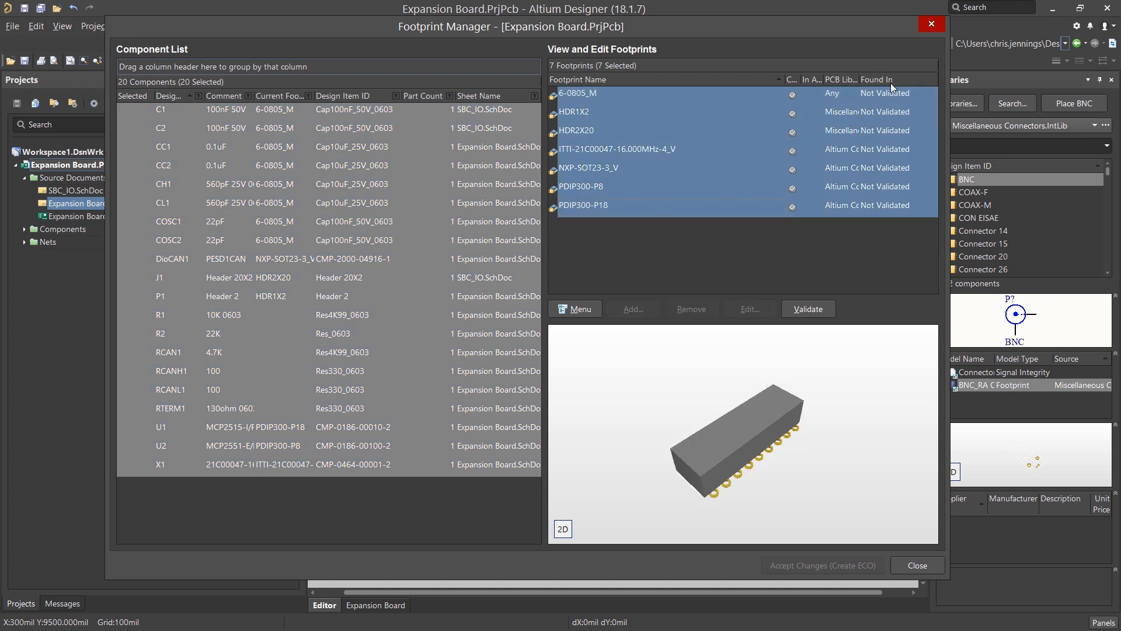
mouse_move(808, 308)
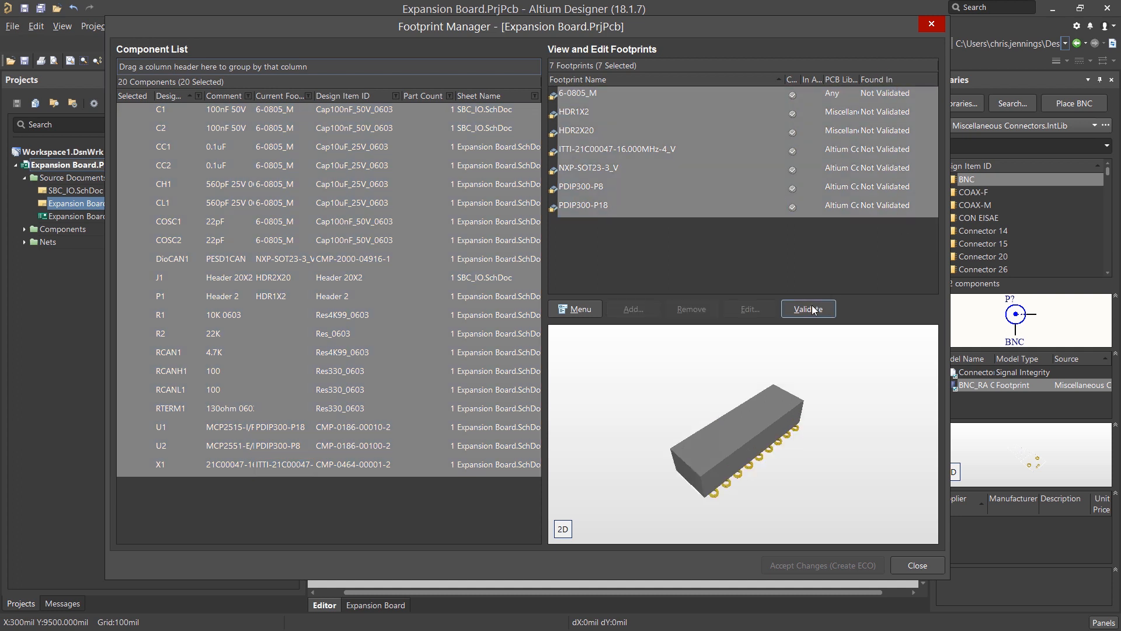
click(807, 308)
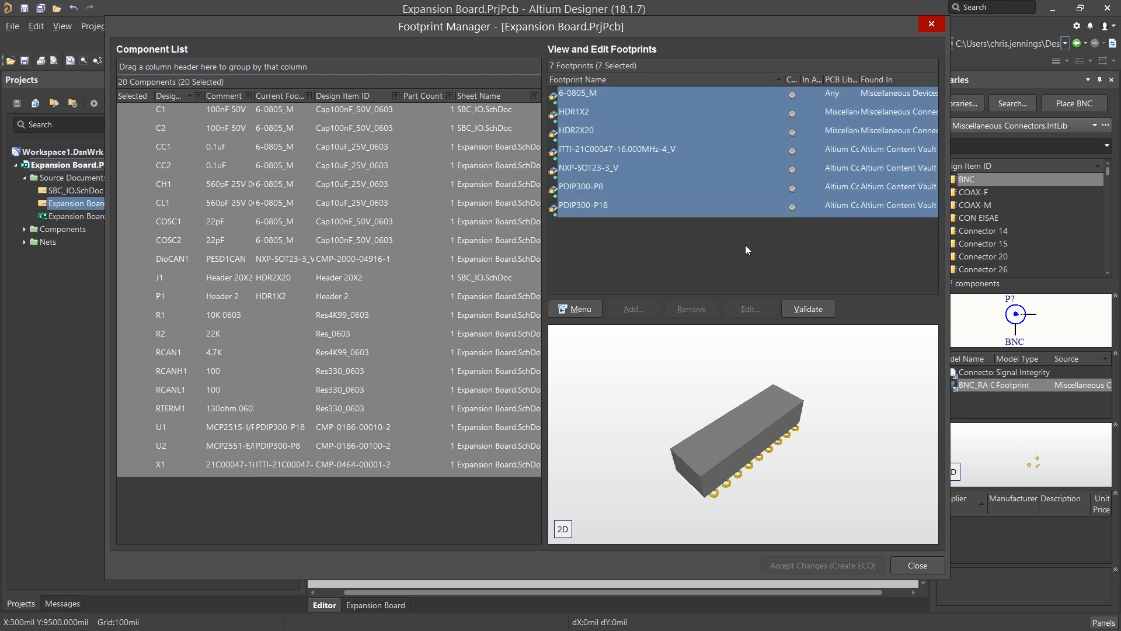
mouse_move(925, 565)
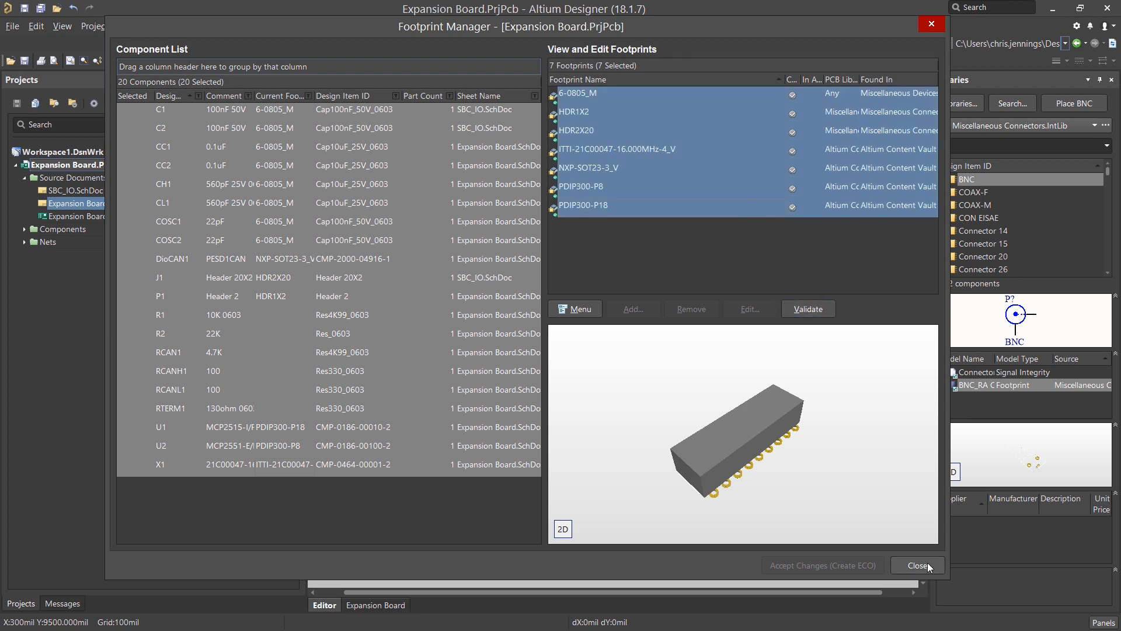
click(917, 565)
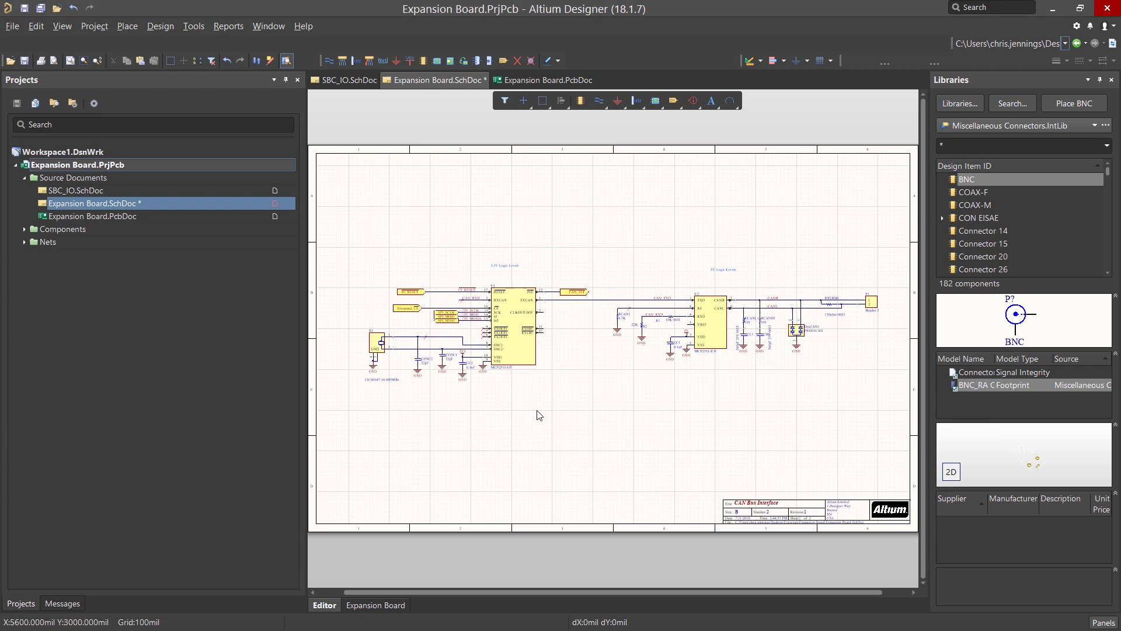